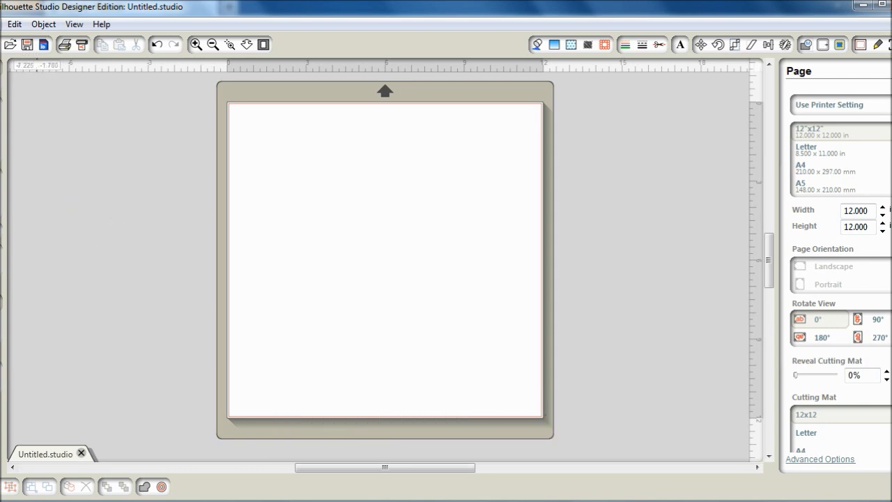
- Open the FIXED sew_snowy_stitchy-01 penguin SVG file into its own document tab
{"action": "left_click", "coordinate": [5, 24]}
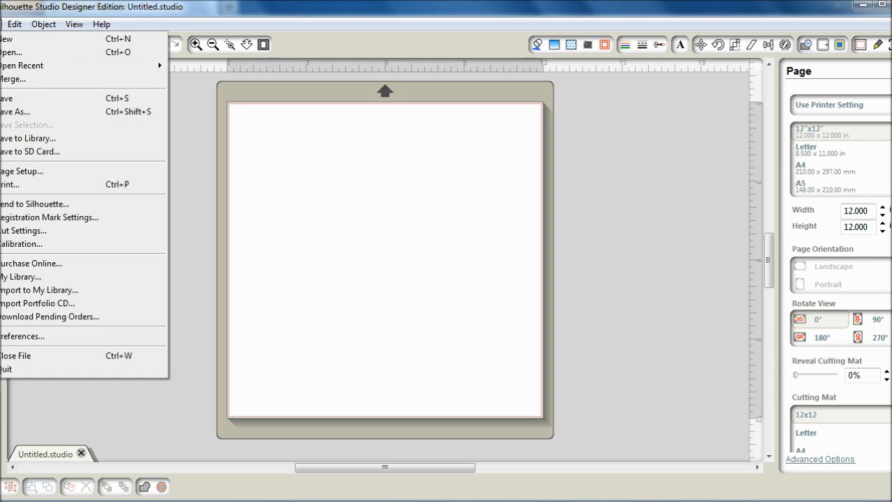
{"action": "mouse_move", "coordinate": [12, 53]}
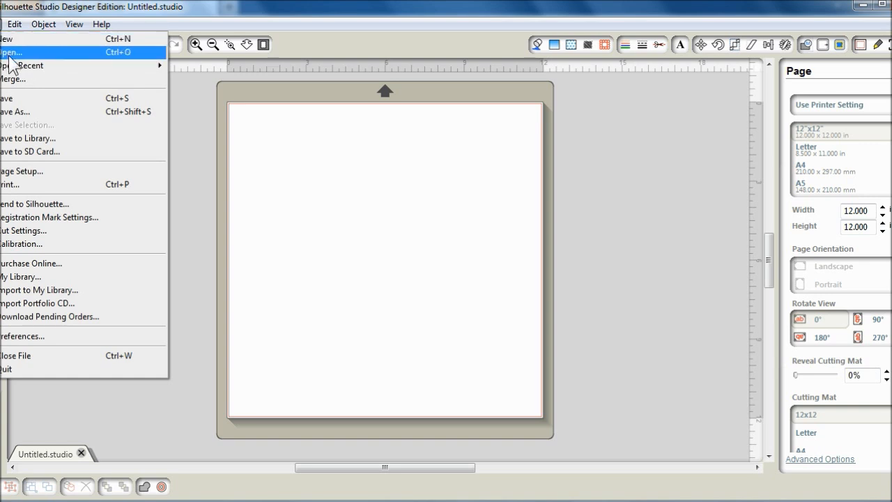
{"action": "left_click", "coordinate": [11, 53]}
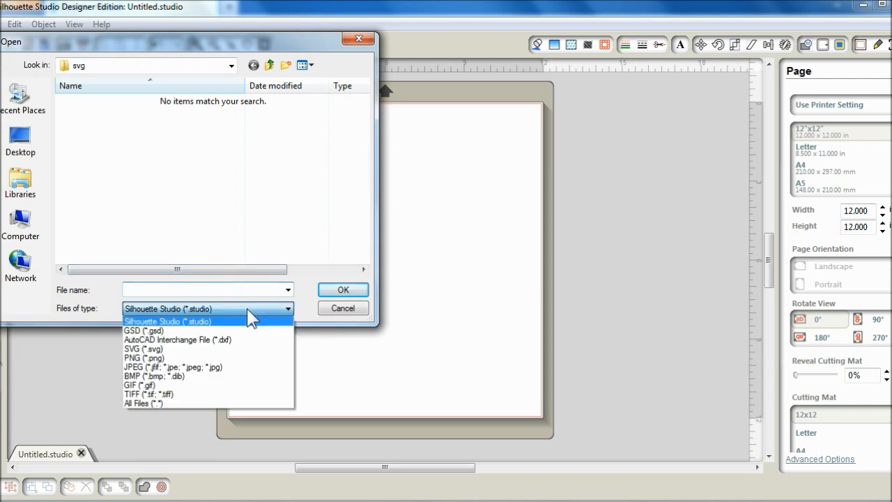
{"action": "mouse_move", "coordinate": [164, 377]}
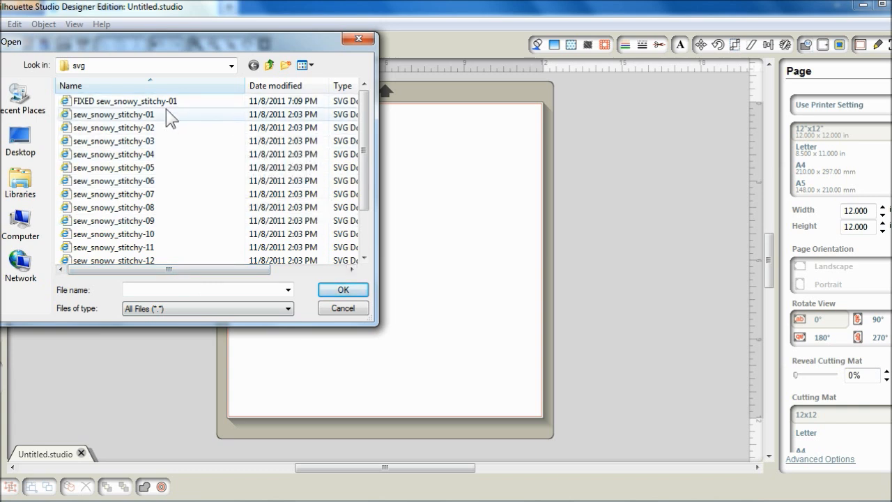
{"action": "left_click", "coordinate": [124, 100]}
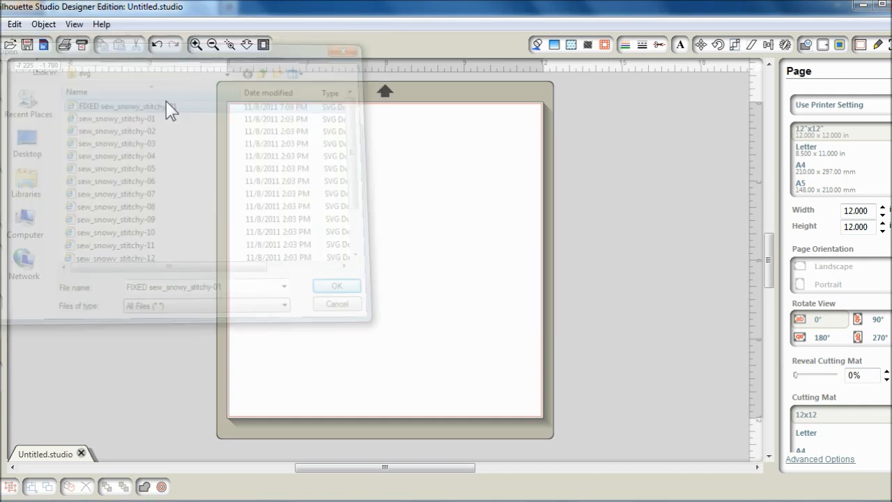
{"action": "left_click", "coordinate": [335, 285]}
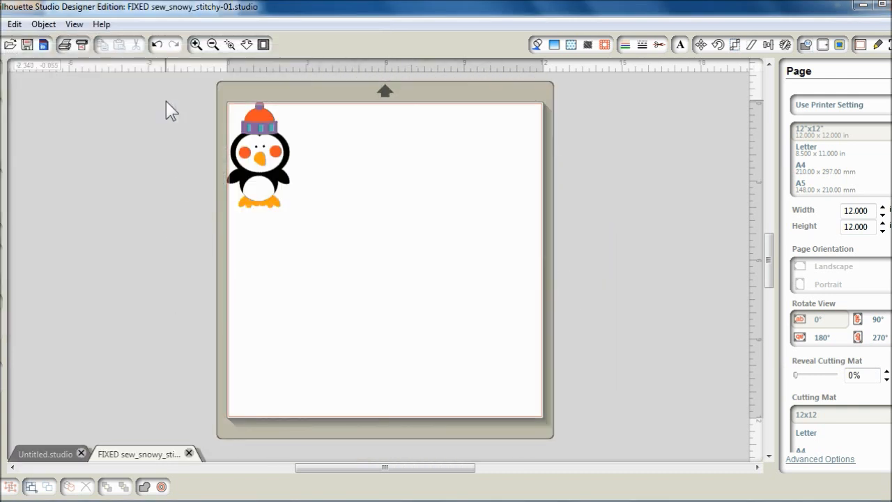
{"action": "mouse_move", "coordinate": [206, 96]}
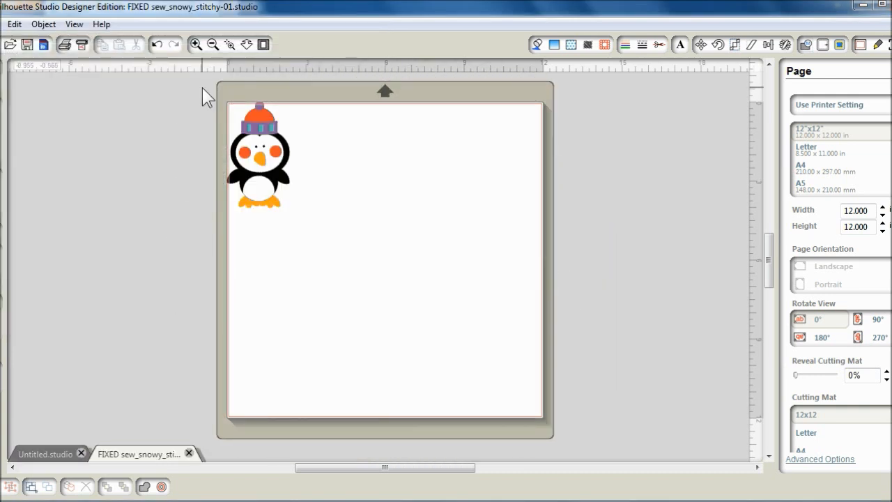
- Scale the penguin proportionally with locked aspect ratio to 1.5 inches high (0.885 wide)
{"action": "left_click", "coordinate": [258, 153]}
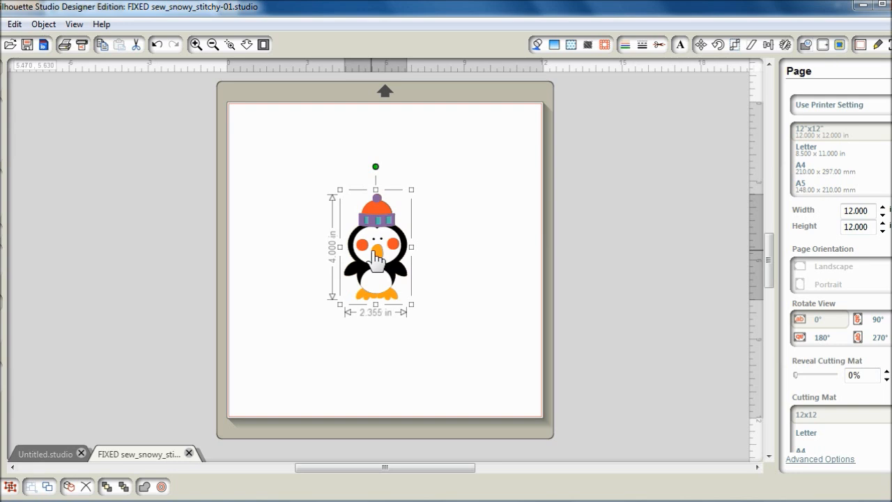
{"action": "mouse_move", "coordinate": [449, 262]}
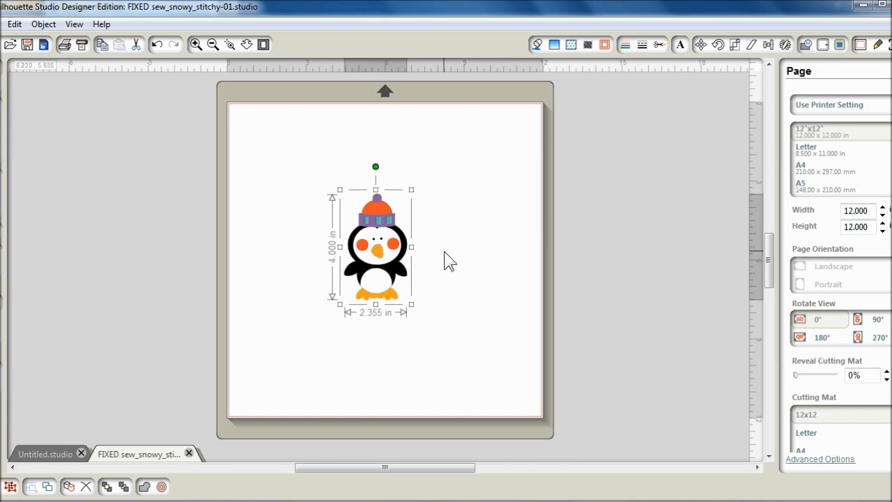
{"action": "mouse_move", "coordinate": [494, 235]}
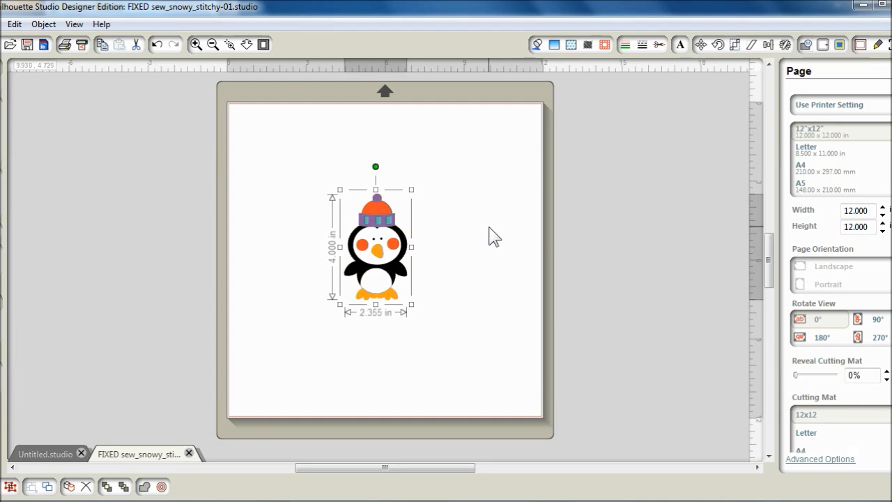
{"action": "mouse_move", "coordinate": [745, 54]}
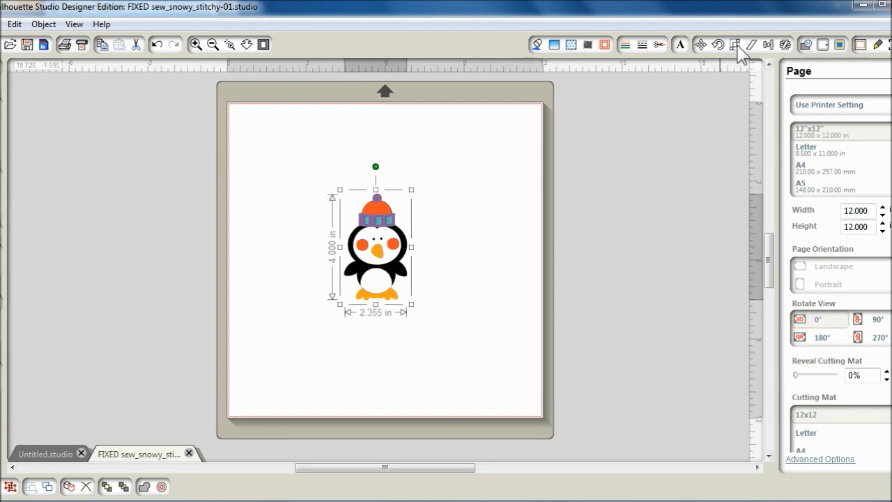
{"action": "left_click", "coordinate": [732, 44]}
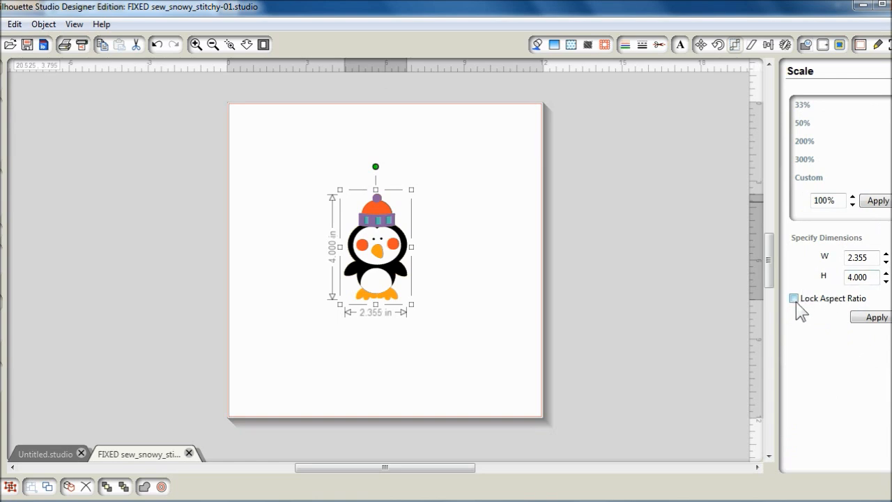
{"action": "left_click", "coordinate": [792, 298]}
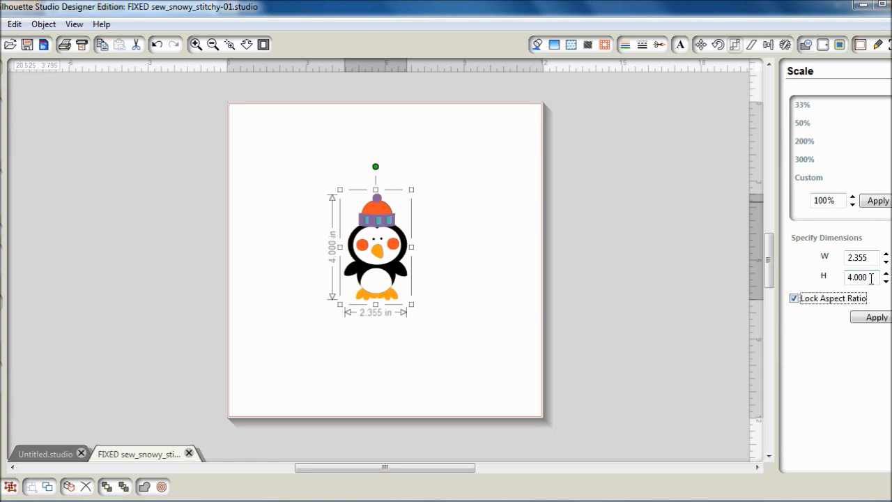
{"action": "type", "text": "1"}
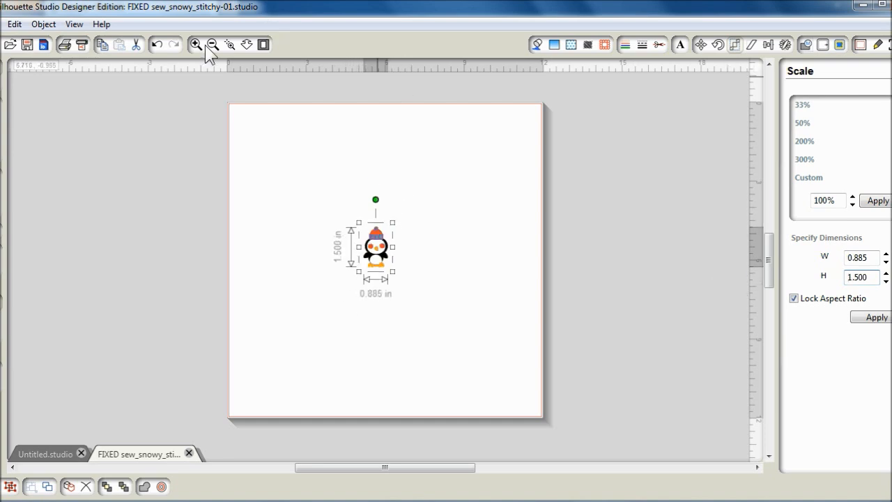
- Add a 0.050 inch outer offset outline around the penguin, making it 0.980 by 1.600 inches
{"action": "left_click", "coordinate": [196, 43]}
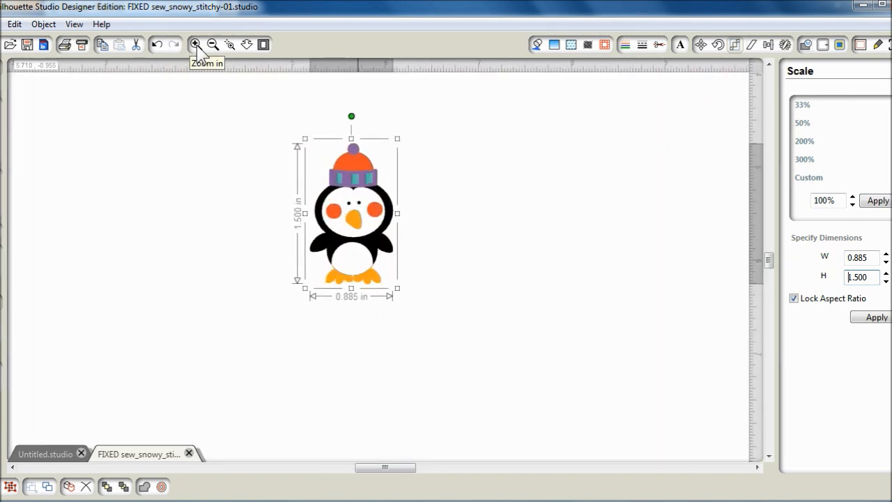
{"action": "mouse_move", "coordinate": [407, 268]}
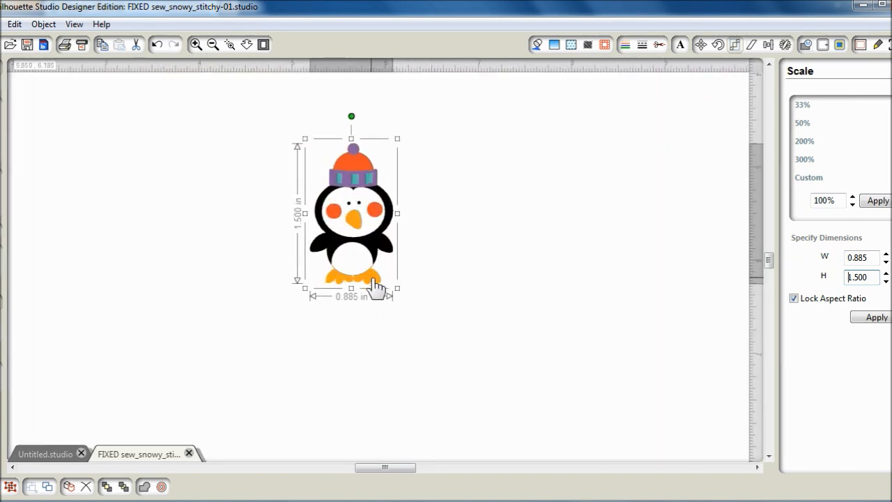
{"action": "right_click", "coordinate": [376, 285]}
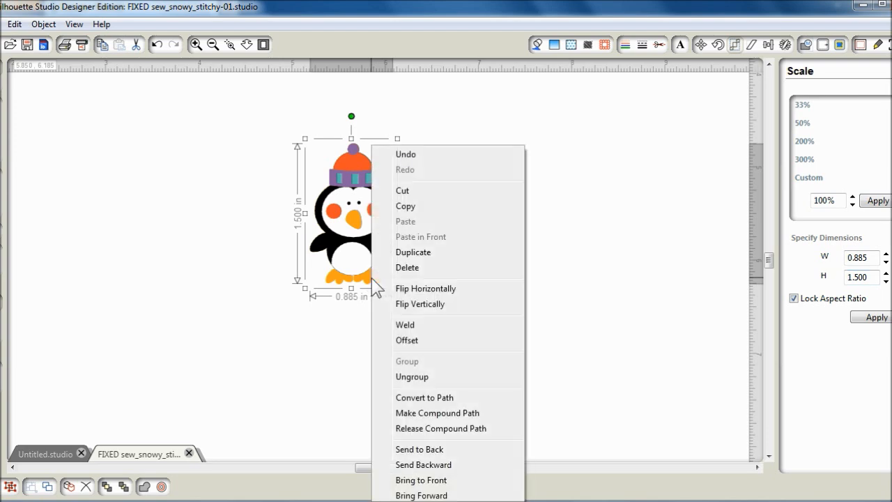
{"action": "mouse_move", "coordinate": [406, 340]}
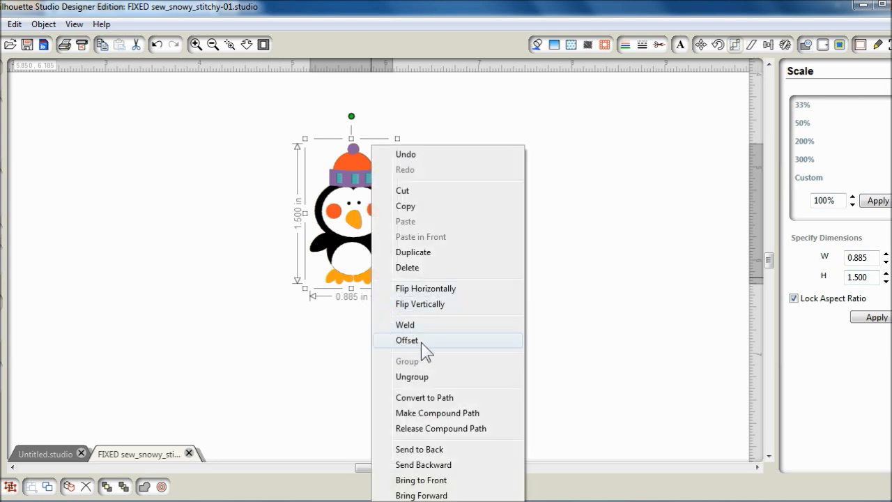
{"action": "left_click", "coordinate": [407, 340]}
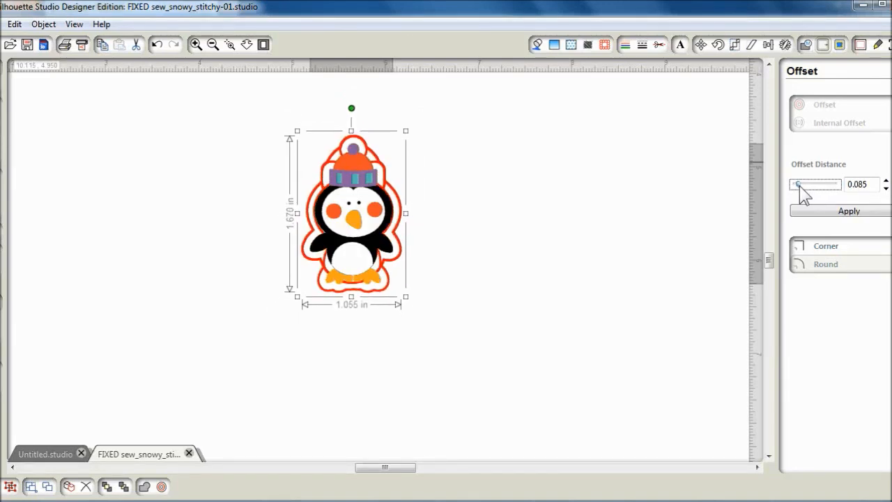
{"action": "left_click_drag", "start_coordinate": [839, 184], "coordinate": [794, 184]}
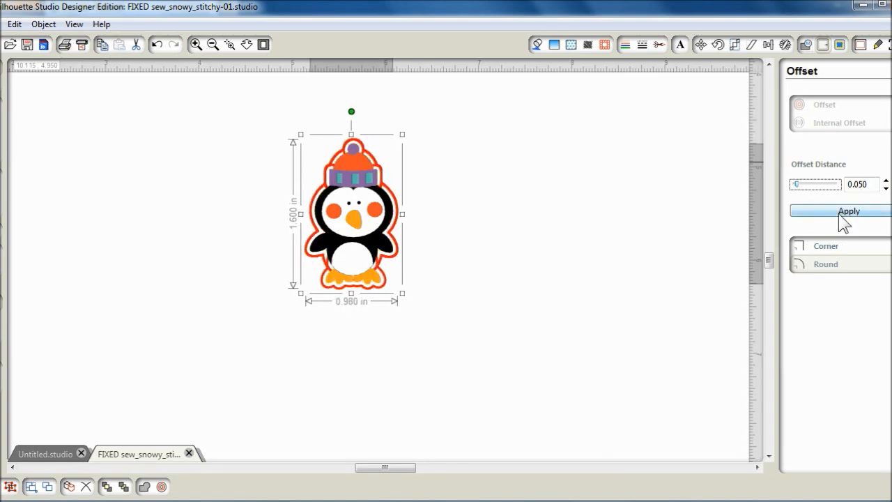
{"action": "left_click", "coordinate": [849, 212]}
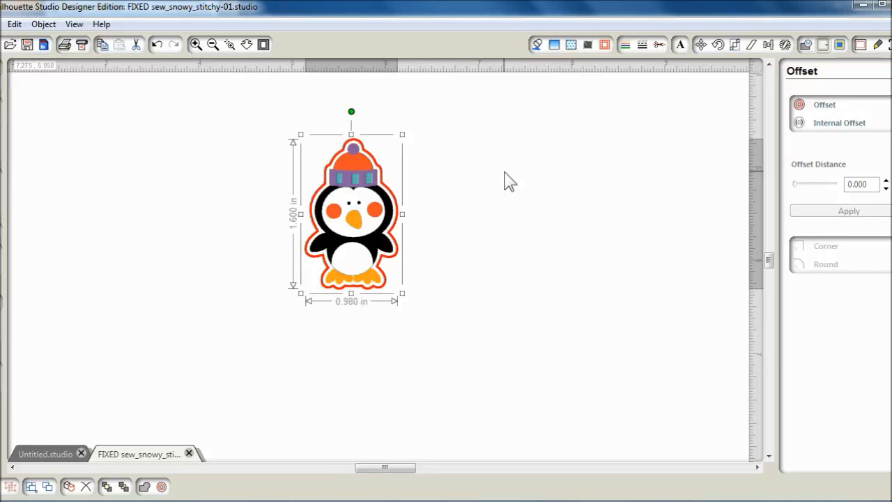
{"action": "mouse_move", "coordinate": [405, 167]}
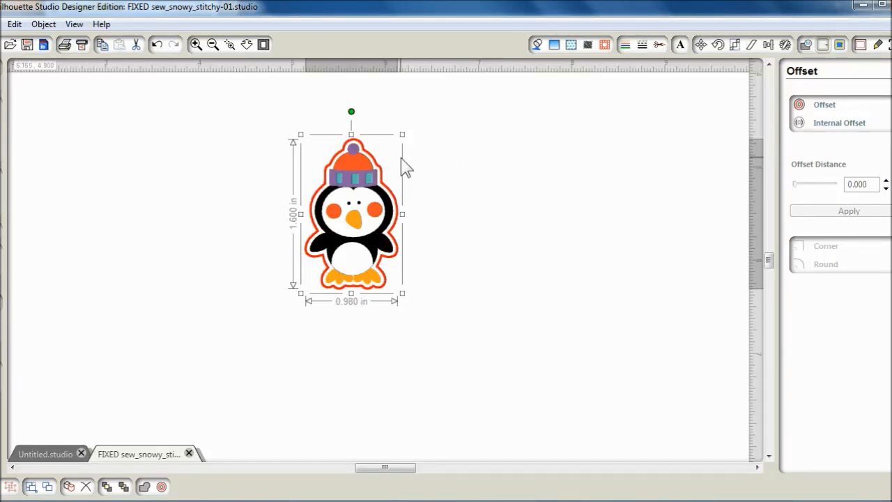
{"action": "mouse_move", "coordinate": [552, 125]}
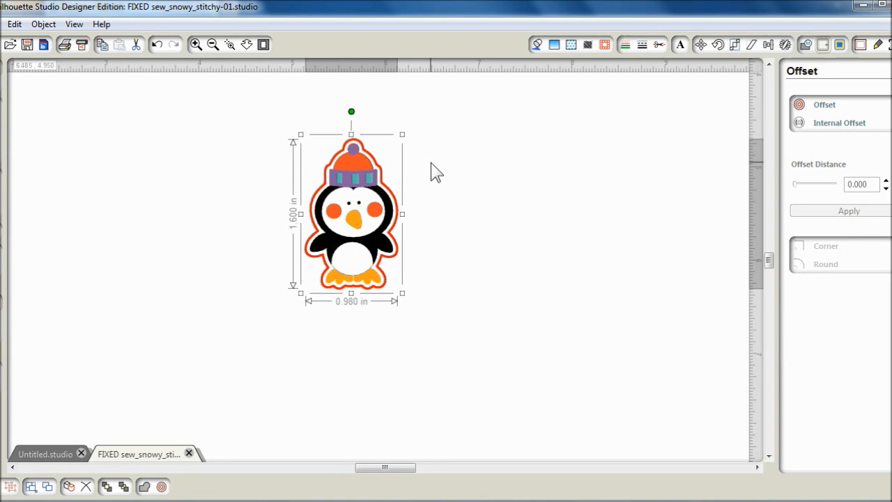
{"action": "mouse_move", "coordinate": [530, 164]}
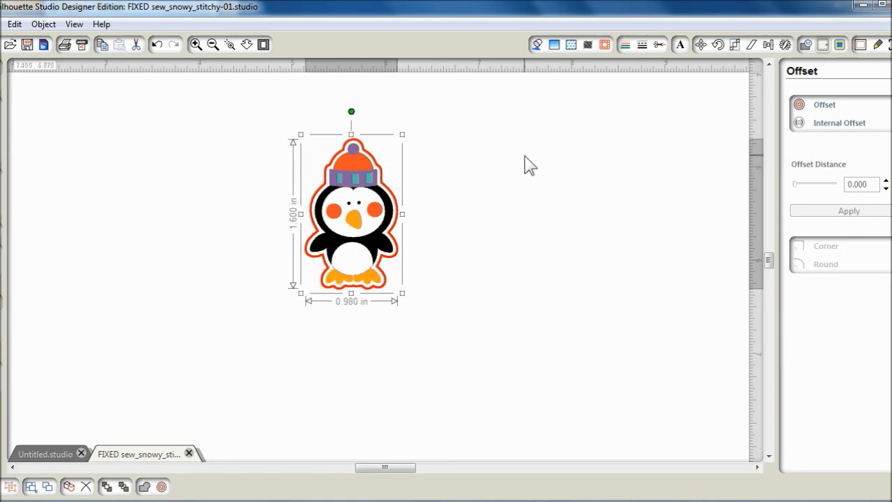
{"action": "mouse_move", "coordinate": [624, 44]}
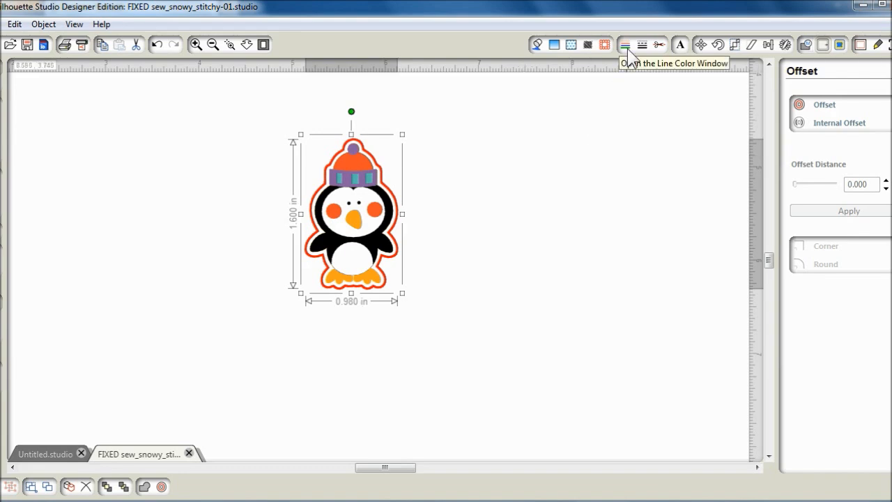
- Change the penguin's offset outline line colour to pale grey
{"action": "left_click", "coordinate": [624, 45]}
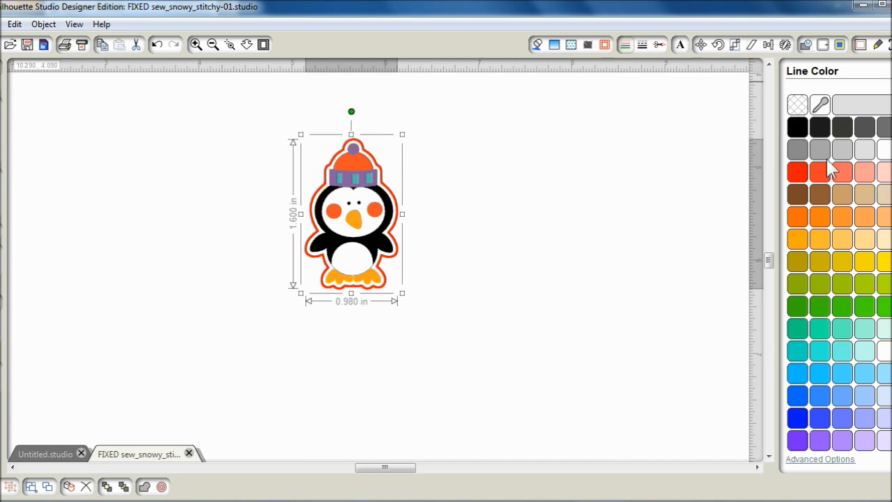
{"action": "mouse_move", "coordinate": [423, 230]}
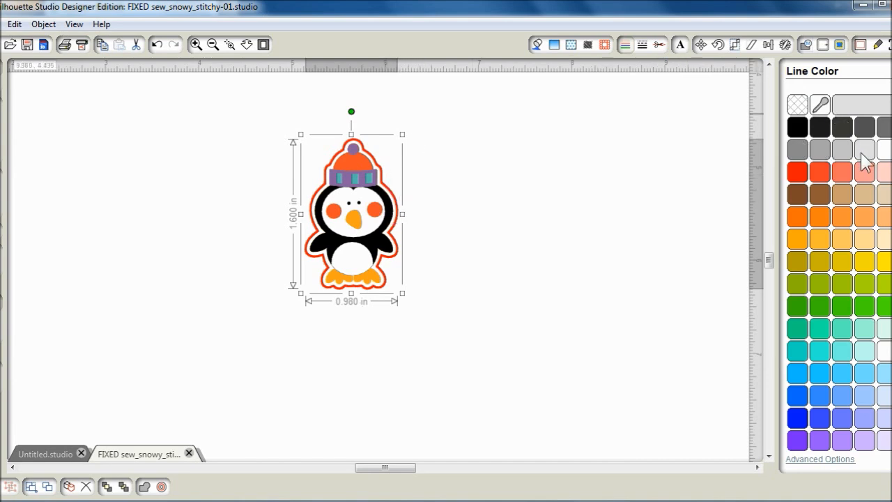
{"action": "left_click", "coordinate": [863, 147]}
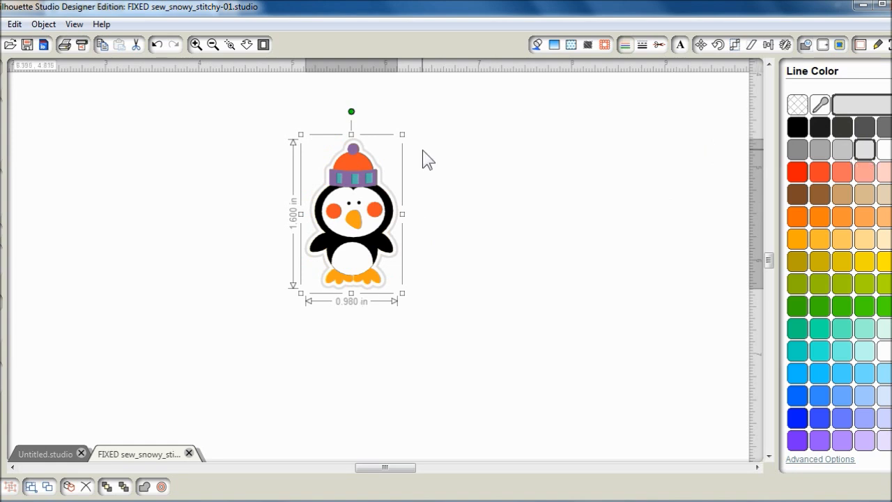
{"action": "mouse_move", "coordinate": [432, 172]}
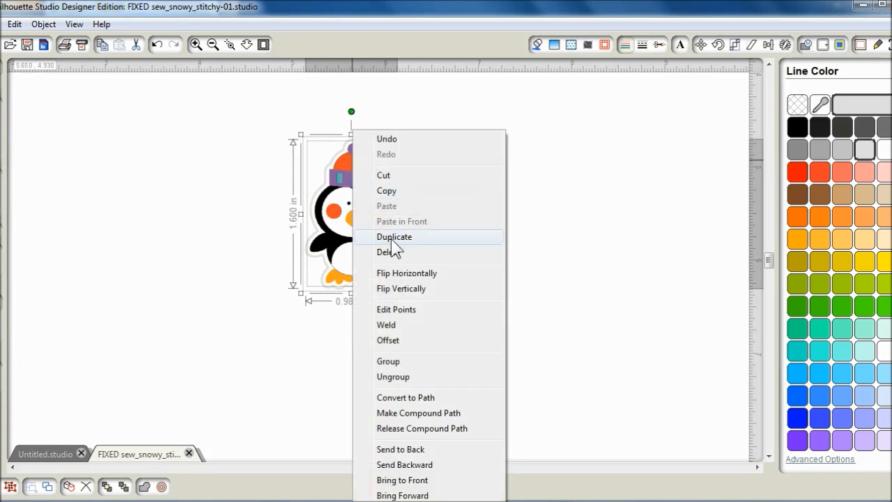
- Duplicate the penguin, flip the copy vertically and place it hat-to-hat above the original
{"action": "left_click", "coordinate": [395, 237]}
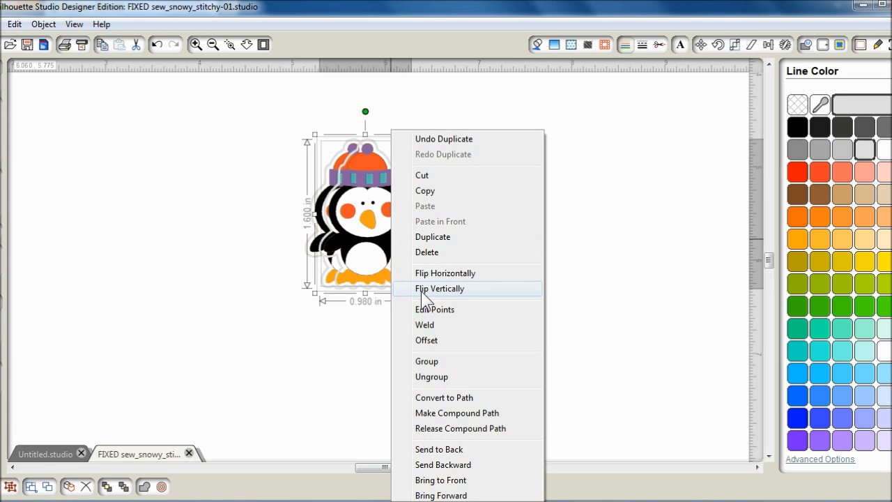
{"action": "left_click", "coordinate": [441, 288]}
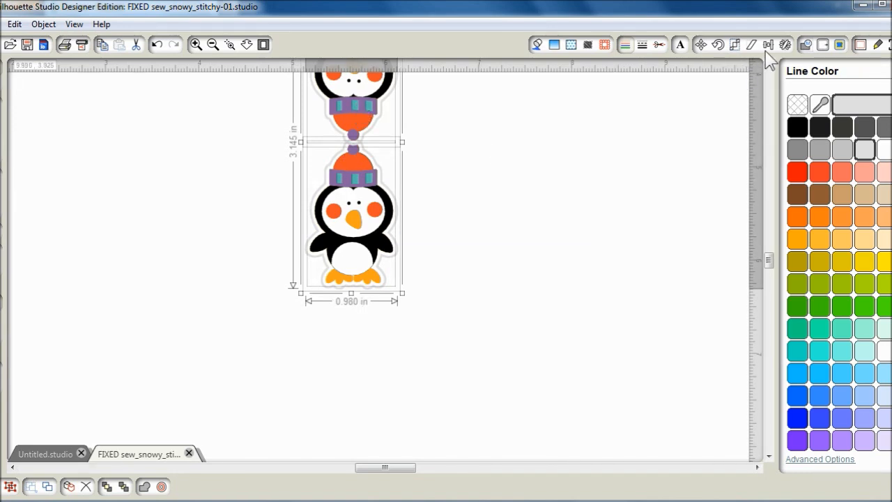
{"action": "left_click", "coordinate": [785, 44]}
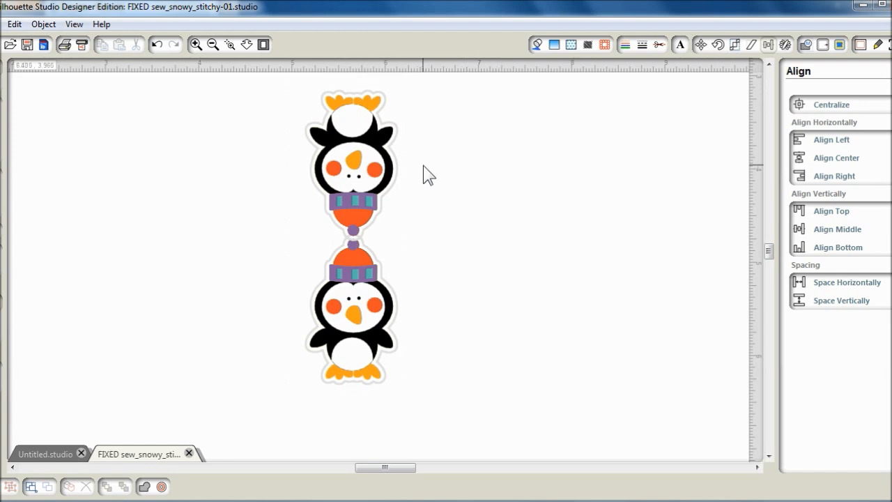
- Group the two penguins into one 0.985 by 3.146 inch stacked pair and bring up its cut settings
{"action": "left_click", "coordinate": [351, 167]}
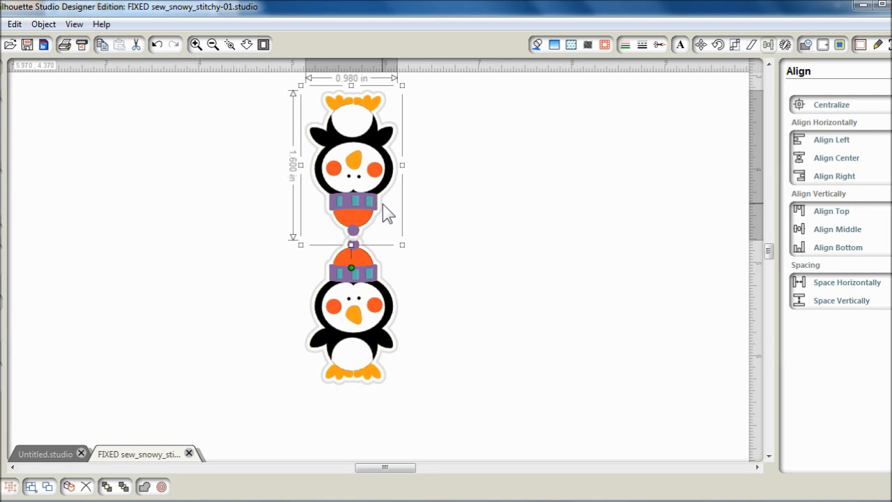
{"action": "mouse_move", "coordinate": [398, 234]}
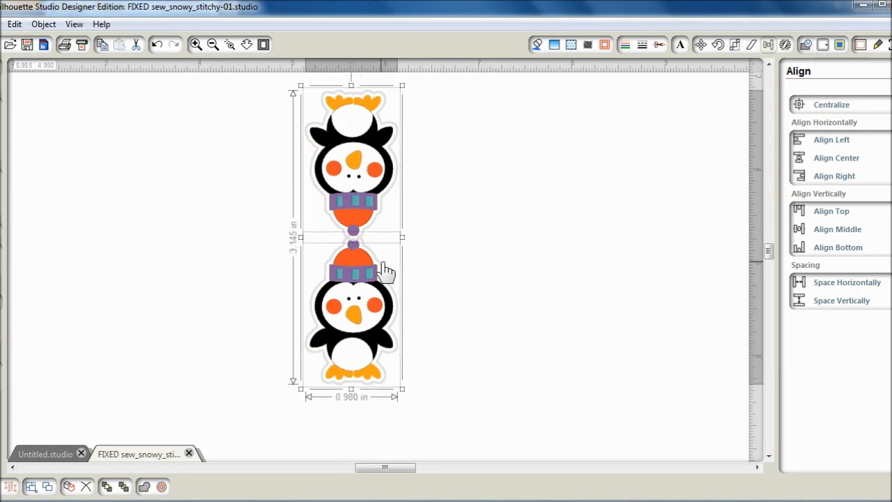
{"action": "right_click", "coordinate": [383, 271]}
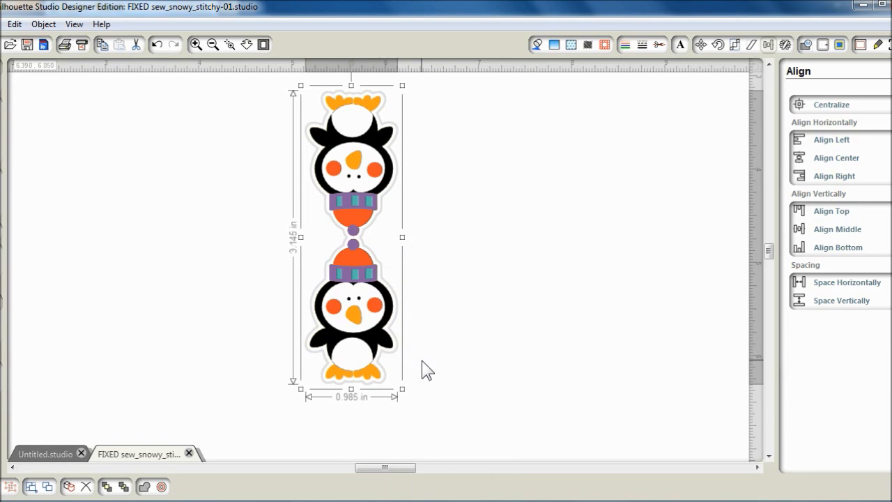
{"action": "mouse_move", "coordinate": [508, 496]}
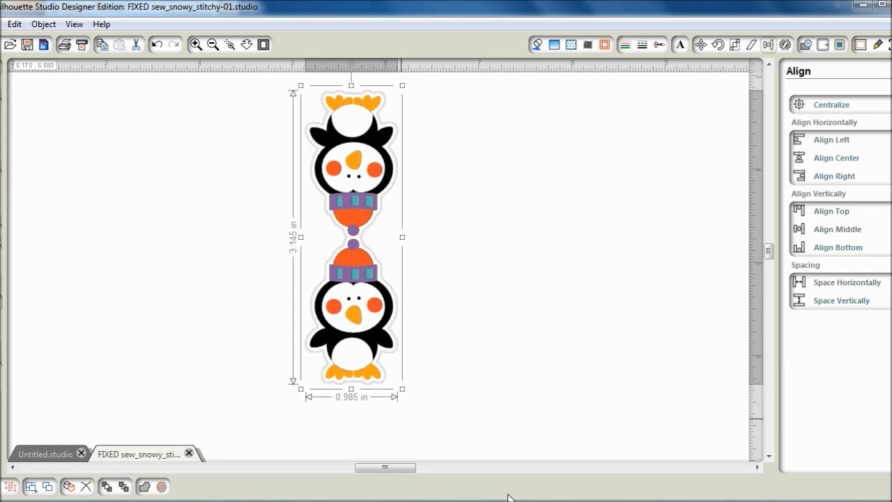
{"action": "mouse_move", "coordinate": [503, 460]}
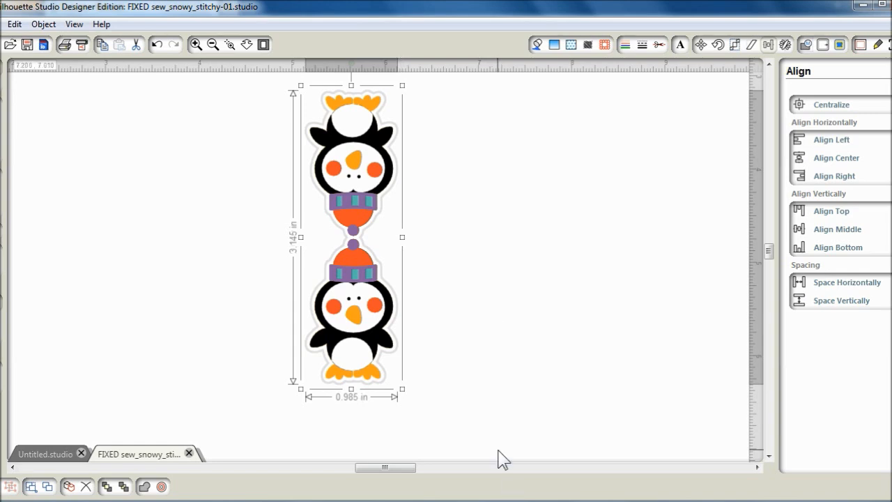
{"action": "mouse_move", "coordinate": [660, 57]}
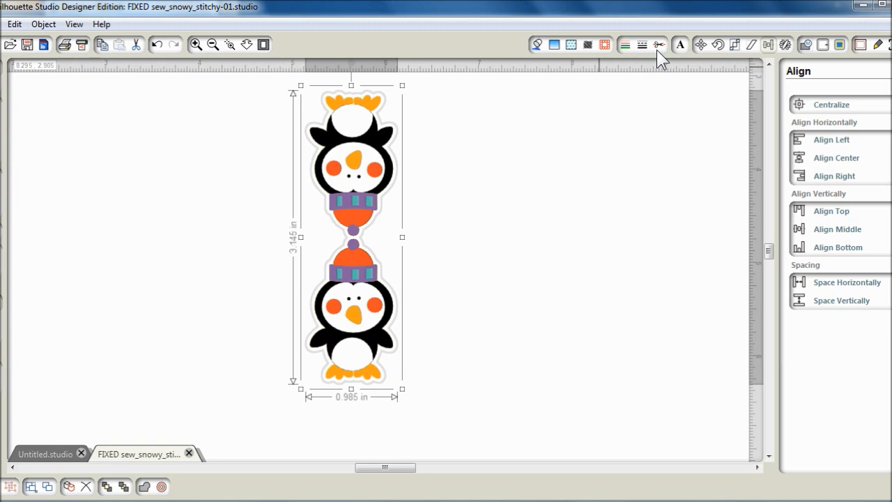
{"action": "left_click", "coordinate": [658, 44]}
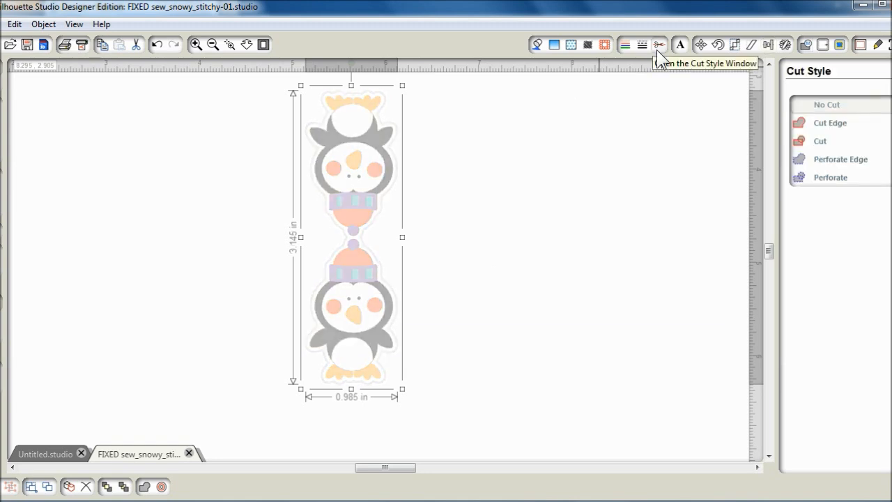
{"action": "mouse_move", "coordinate": [546, 134]}
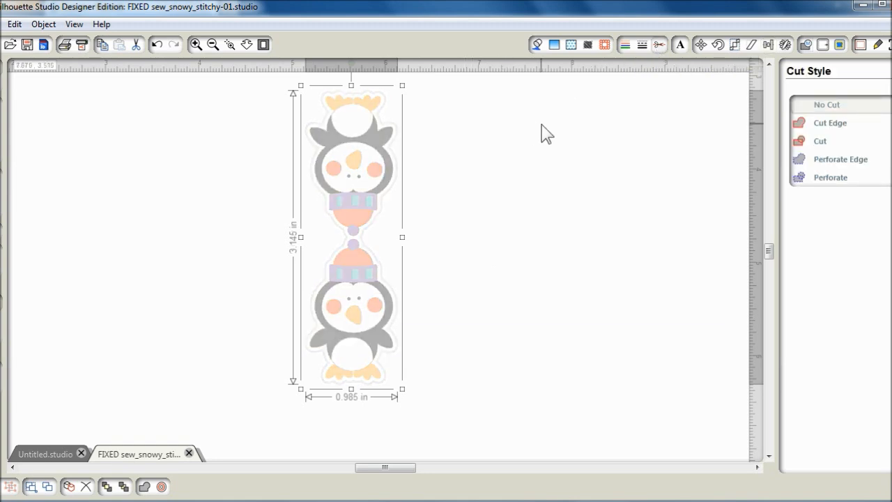
{"action": "mouse_move", "coordinate": [598, 131]}
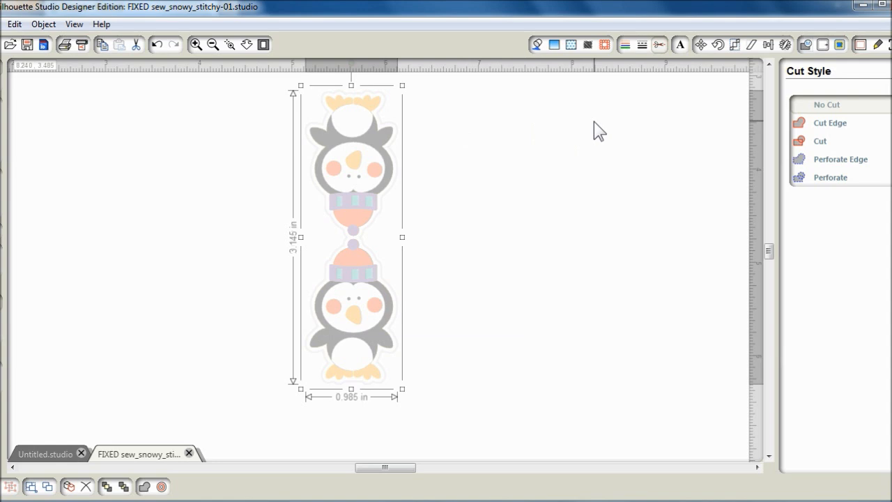
{"action": "mouse_move", "coordinate": [418, 134]}
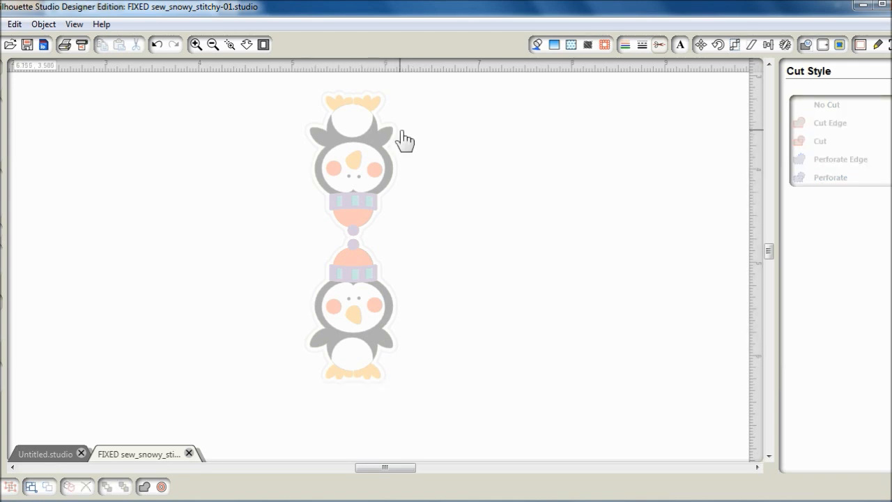
{"action": "left_click", "coordinate": [351, 167]}
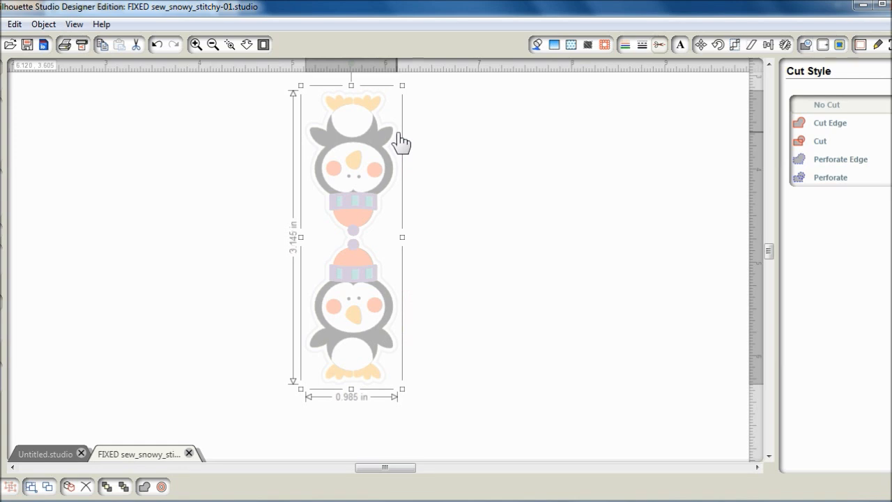
{"action": "mouse_move", "coordinate": [718, 133]}
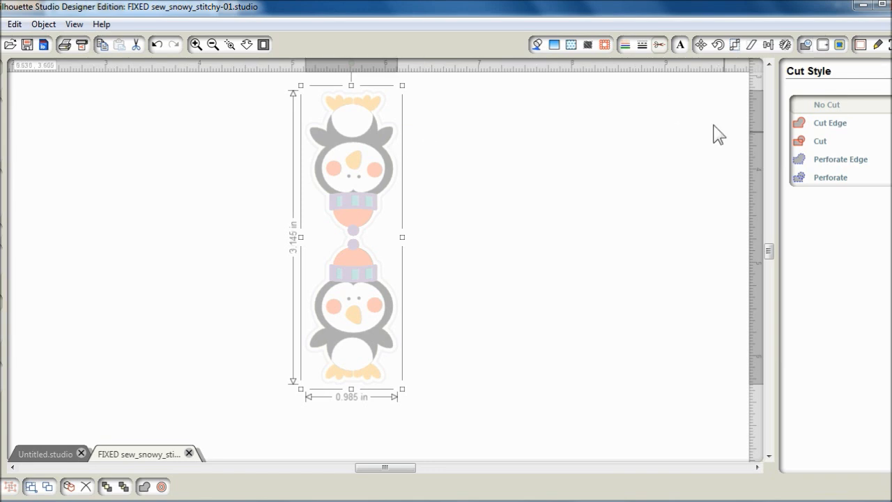
- Set the penguin pair's outer outline to Cut style, shown as red cut lines
{"action": "left_click", "coordinate": [820, 140]}
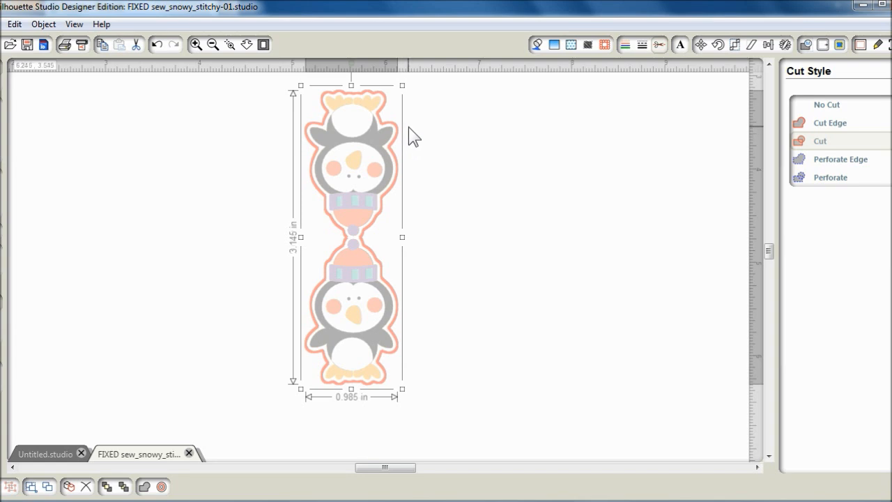
{"action": "mouse_move", "coordinate": [410, 147]}
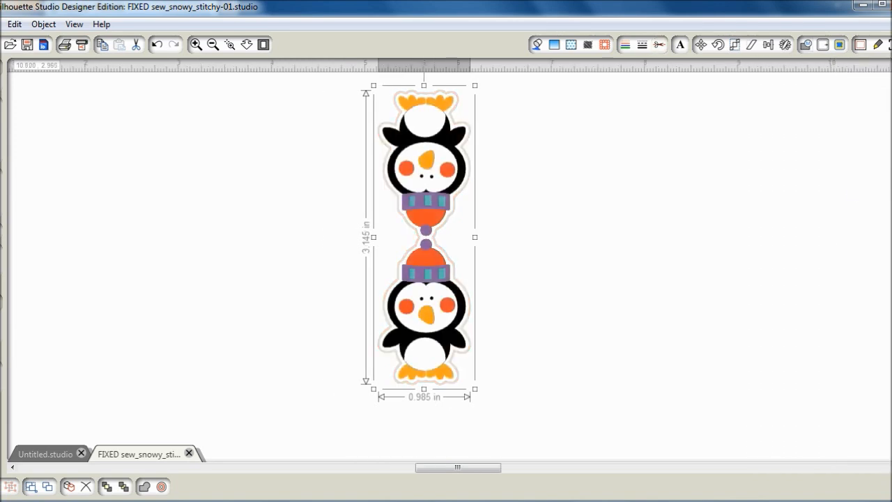
{"action": "mouse_move", "coordinate": [220, 63]}
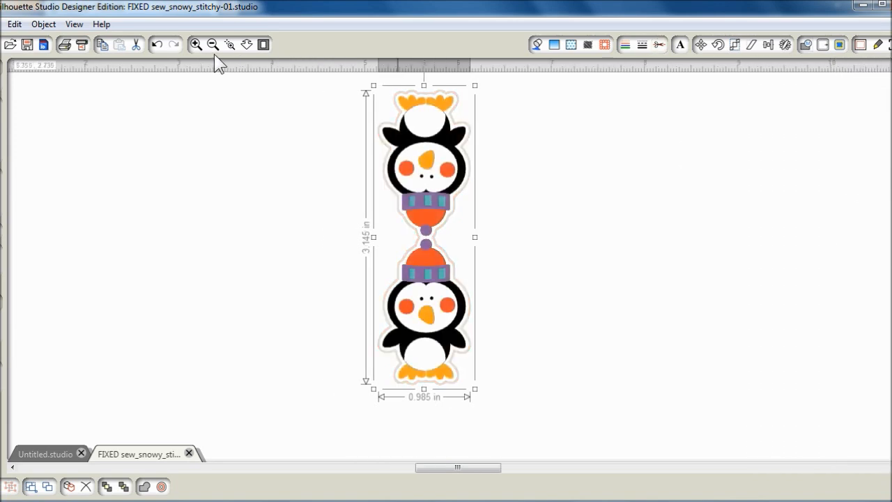
{"action": "left_click", "coordinate": [211, 45]}
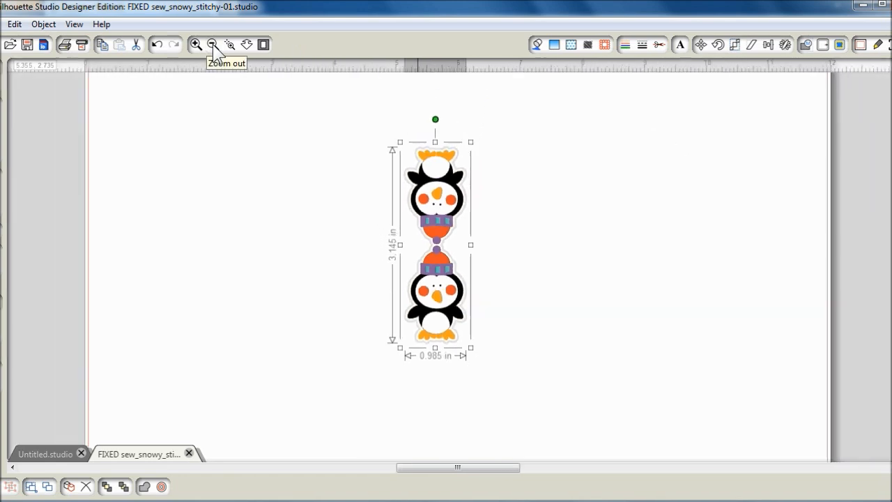
- Zoom out to the whole page and turn on registration marks around the penguin pair
{"action": "left_click", "coordinate": [212, 45]}
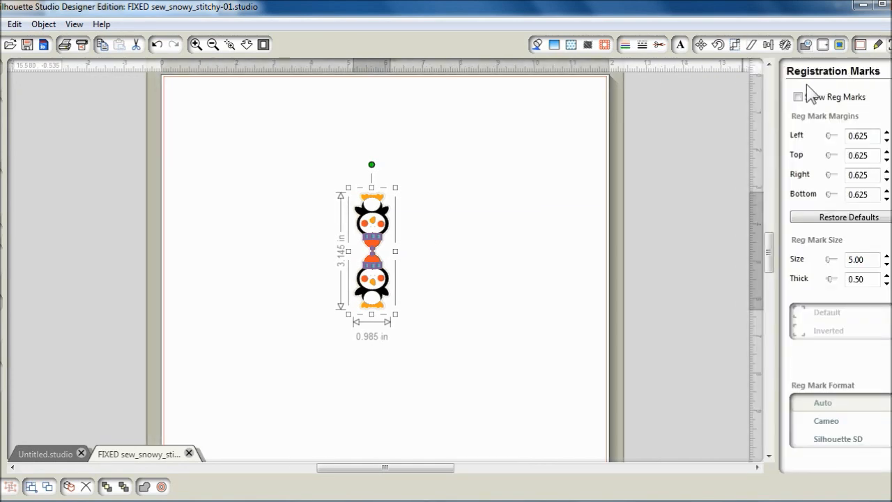
{"action": "left_click", "coordinate": [797, 97]}
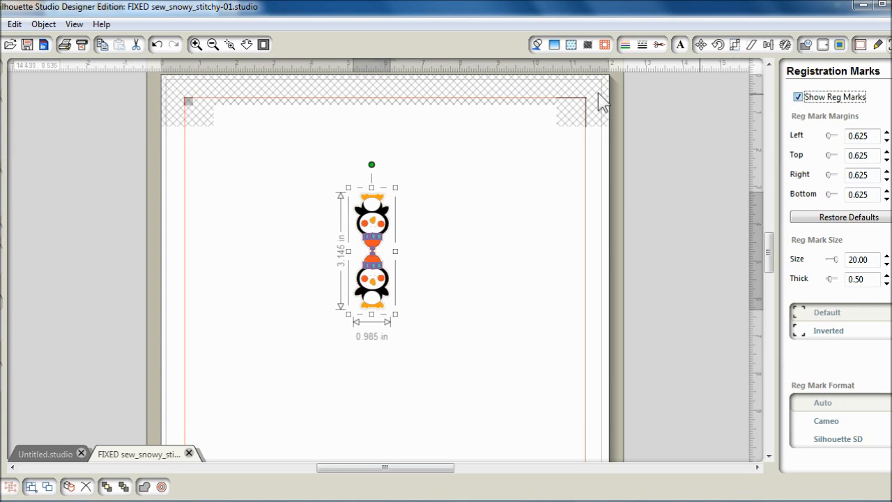
{"action": "mouse_move", "coordinate": [254, 216]}
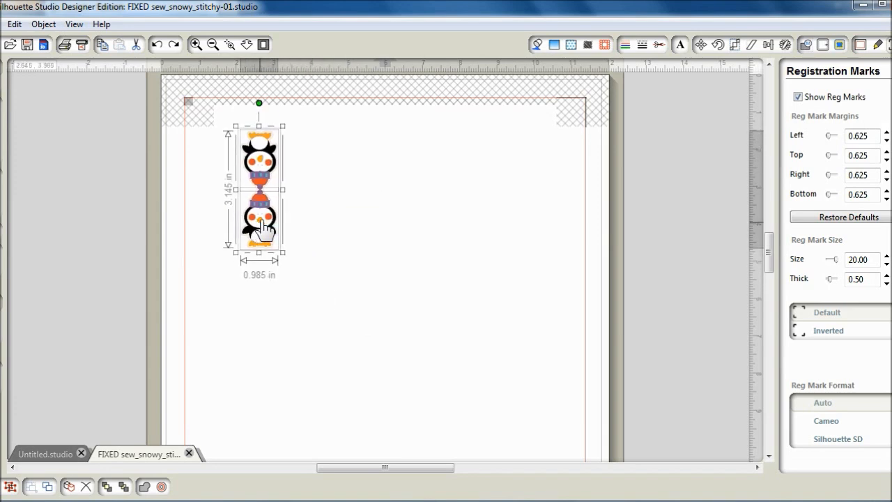
- Move the penguin pair to the page's top-left corner inside the registration-mark border
{"action": "left_click_drag", "start_coordinate": [259, 223], "coordinate": [234, 209]}
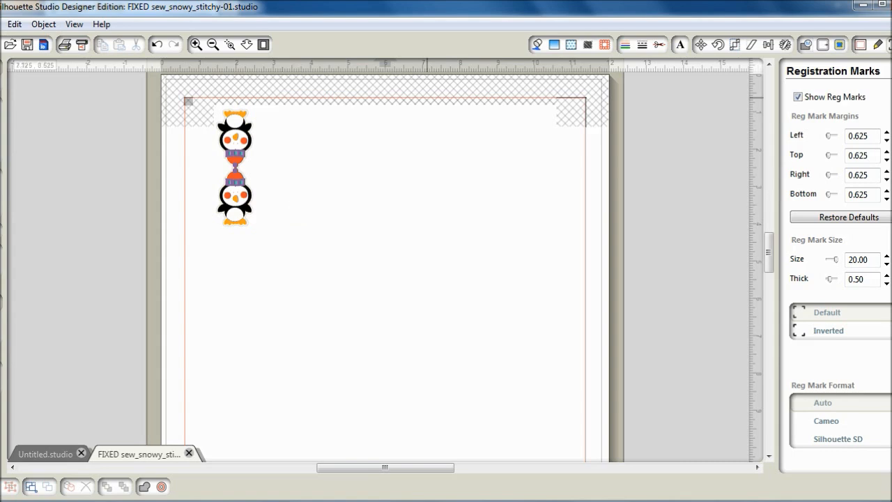
{"action": "mouse_move", "coordinate": [785, 45]}
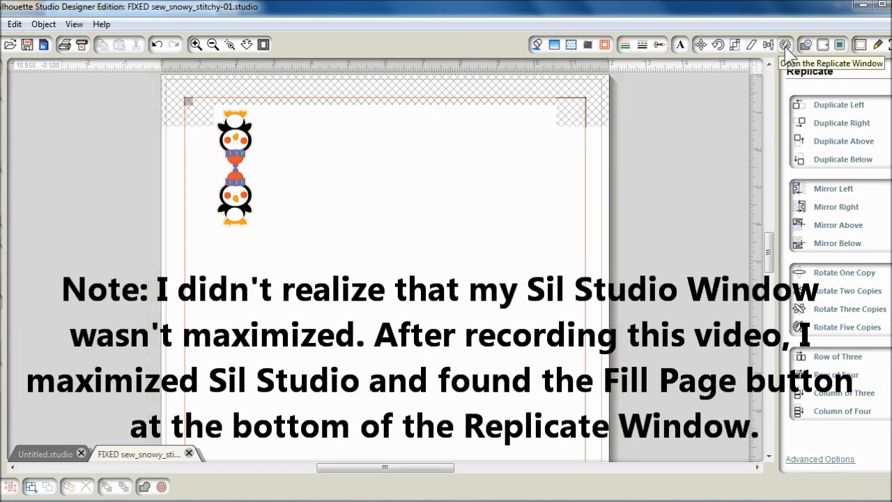
{"action": "mouse_move", "coordinate": [783, 148]}
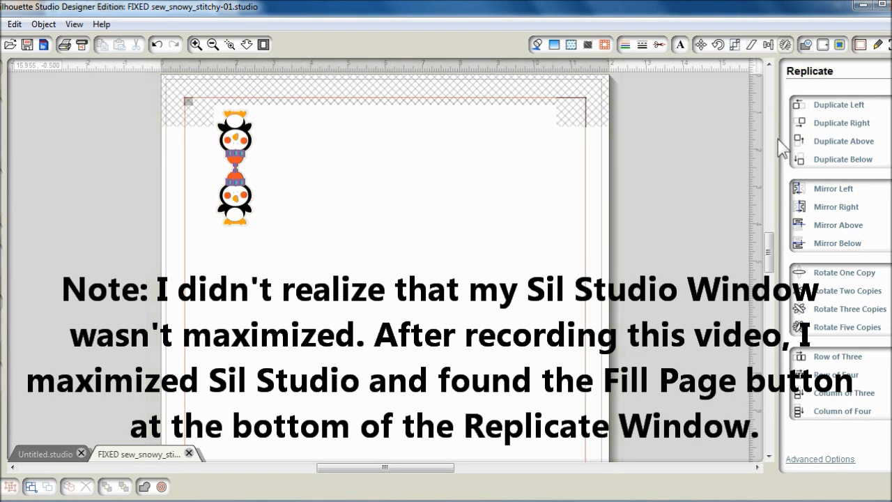
{"action": "mouse_move", "coordinate": [376, 198]}
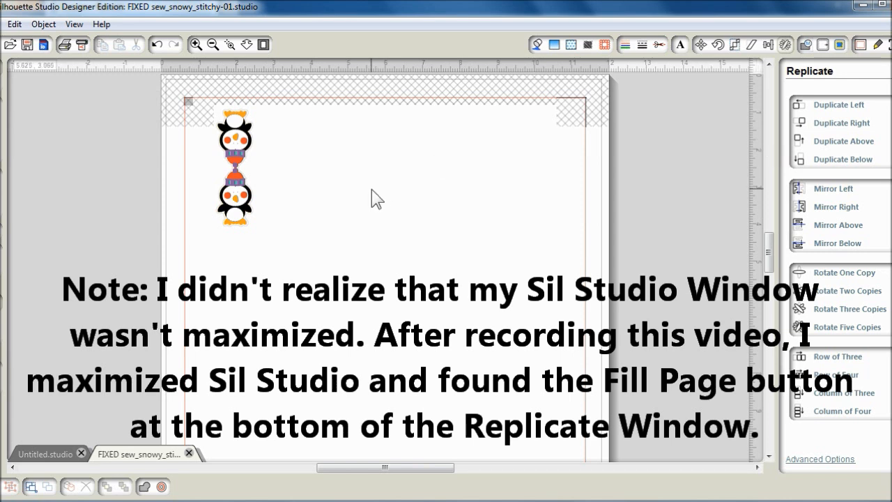
{"action": "mouse_move", "coordinate": [354, 203]}
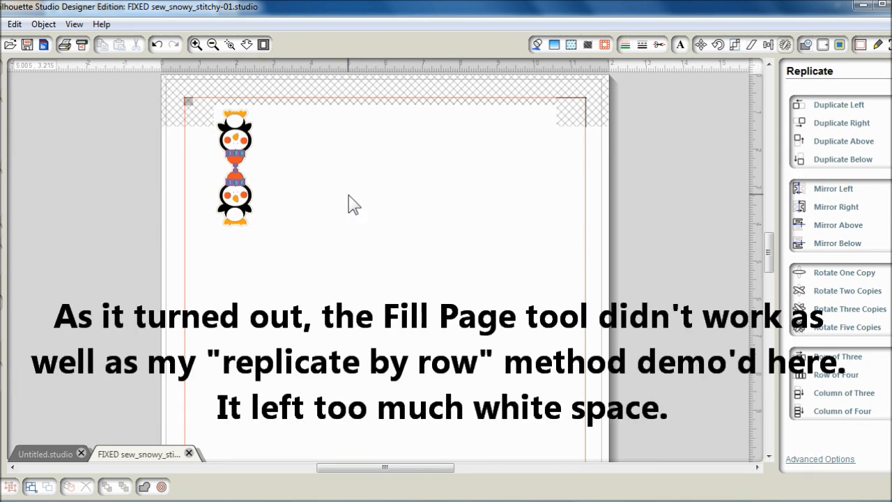
- Replicate the penguin pair in columns and rows until toppers fill the whole page
{"action": "left_click", "coordinate": [234, 168]}
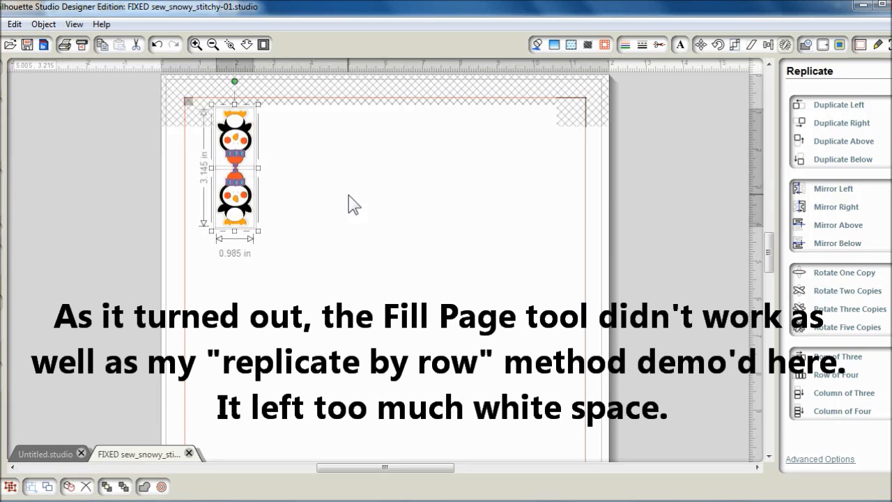
{"action": "mouse_move", "coordinate": [704, 352]}
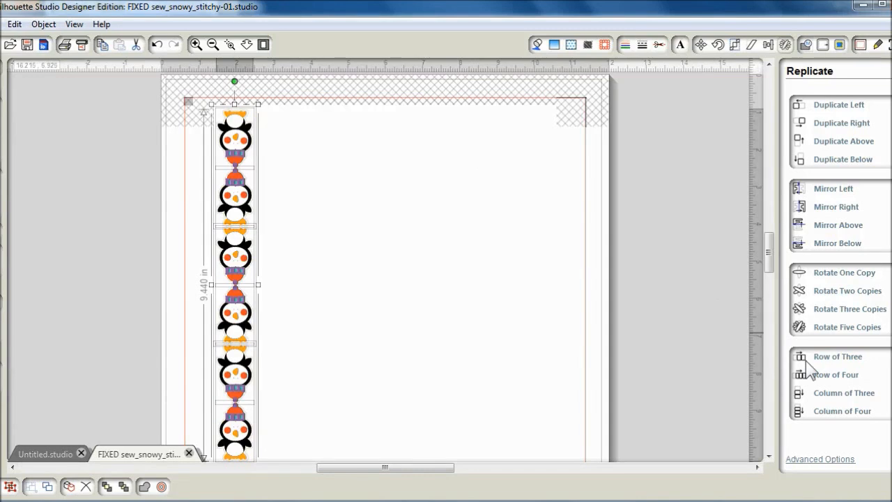
{"action": "mouse_move", "coordinate": [825, 382]}
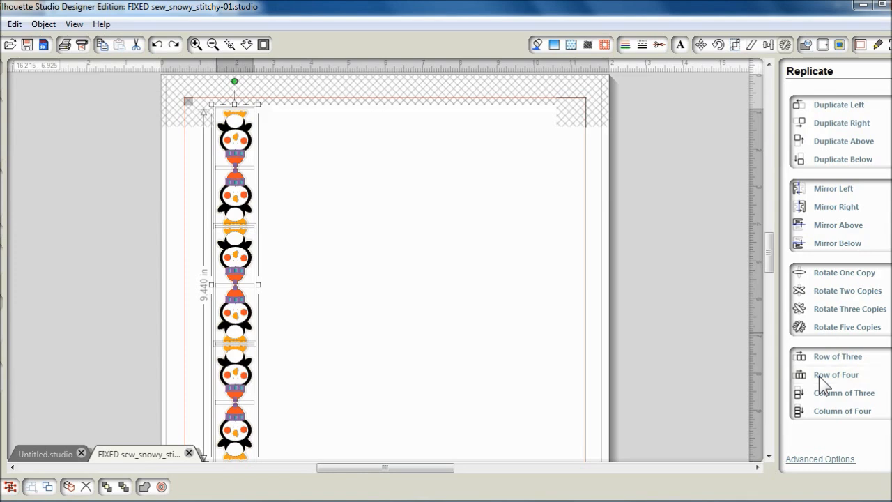
{"action": "left_click", "coordinate": [836, 374]}
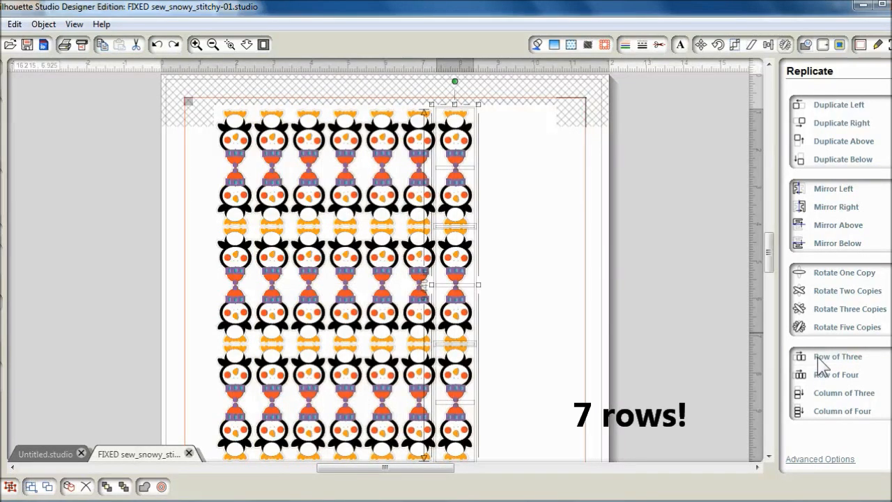
{"action": "left_click", "coordinate": [841, 123]}
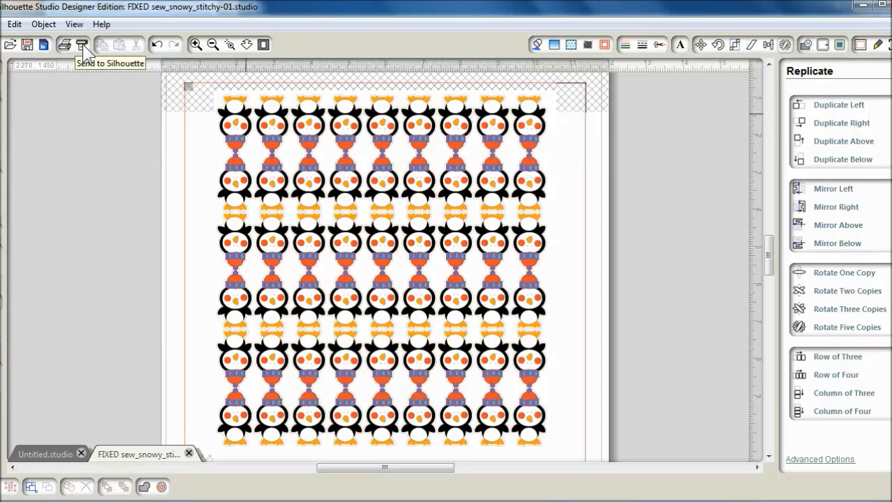
- Start Send to Silhouette and bring up the Print dialog for the penguin page
{"action": "left_click", "coordinate": [80, 44]}
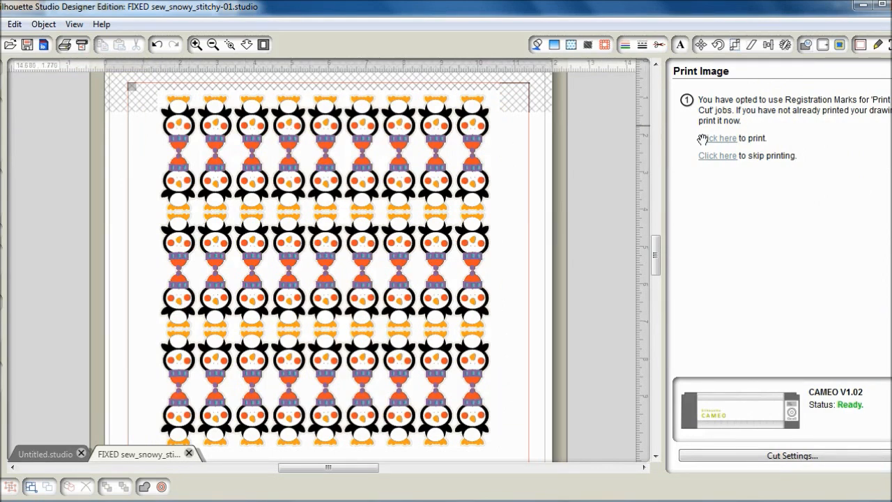
{"action": "left_click", "coordinate": [716, 137]}
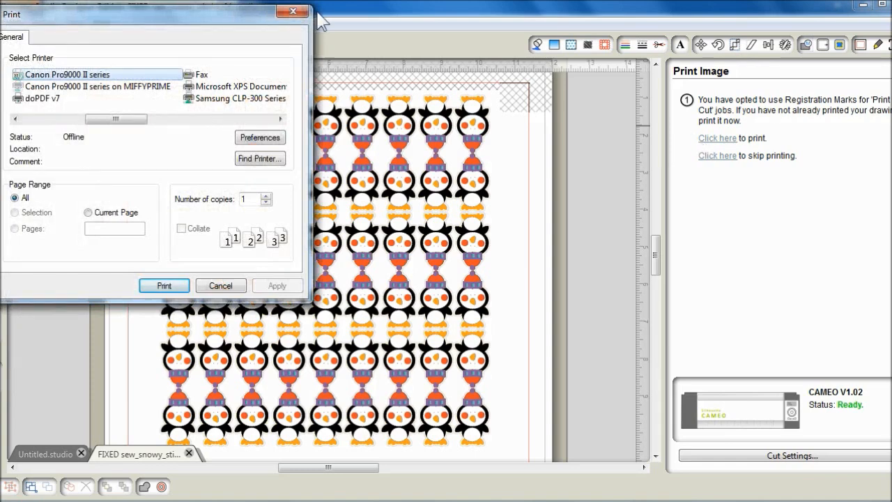
{"action": "mouse_move", "coordinate": [179, 146]}
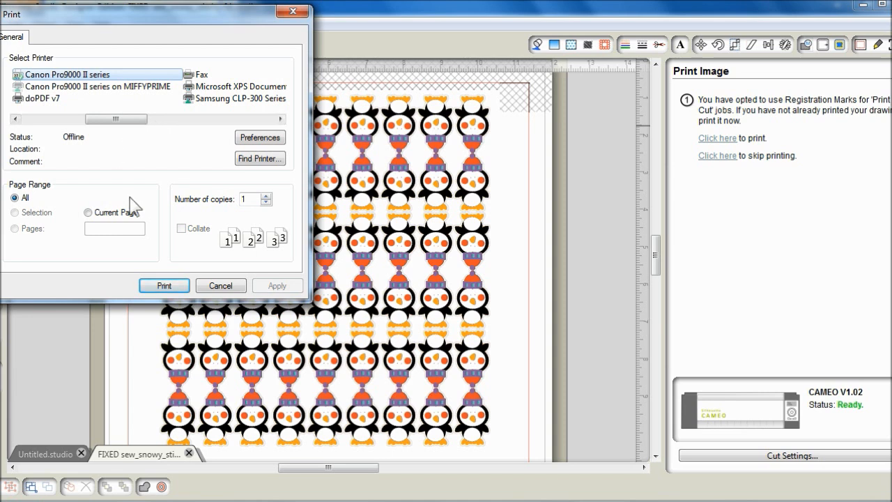
{"action": "mouse_move", "coordinate": [259, 138]}
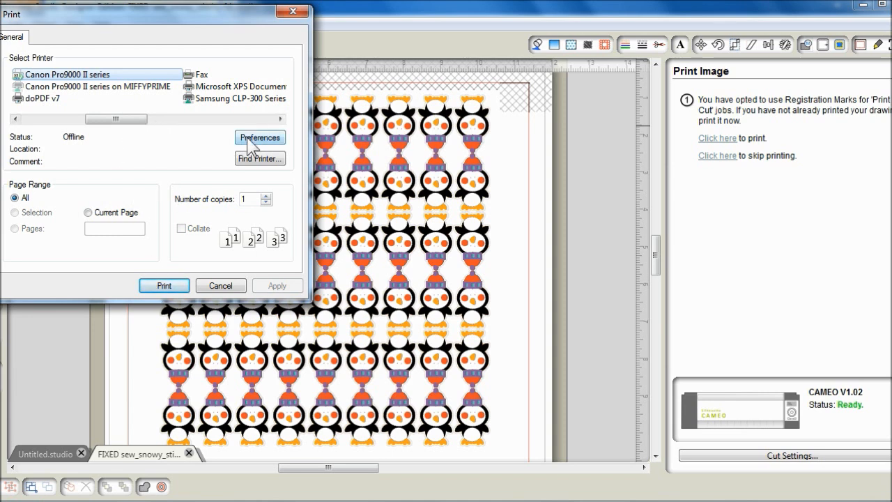
- Review the printer preferences, confirm them and print the penguin page
{"action": "left_click", "coordinate": [259, 137]}
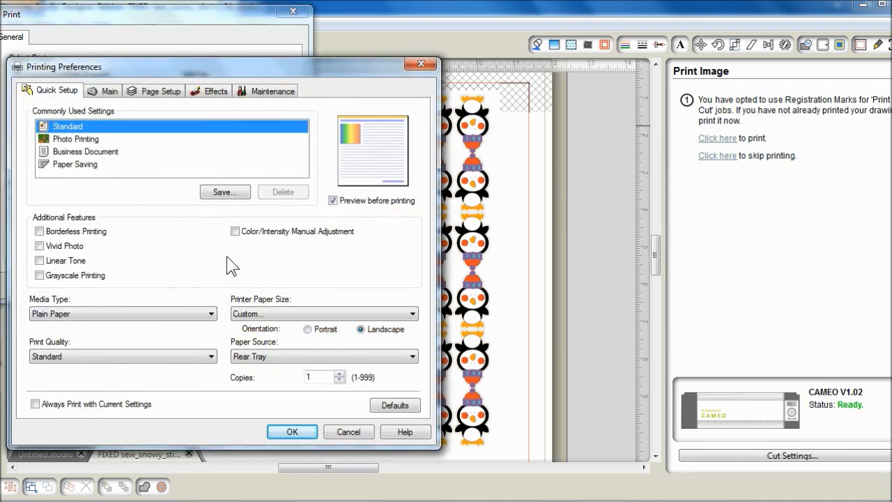
{"action": "mouse_move", "coordinate": [263, 202]}
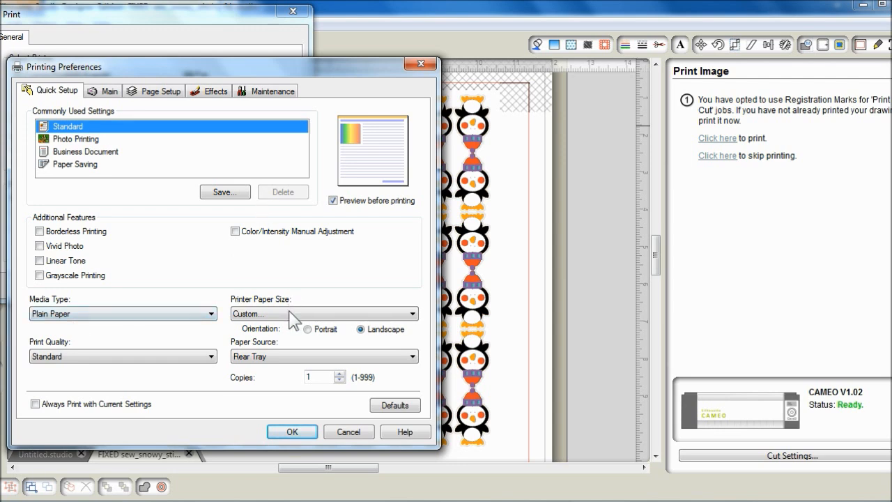
{"action": "mouse_move", "coordinate": [293, 317]}
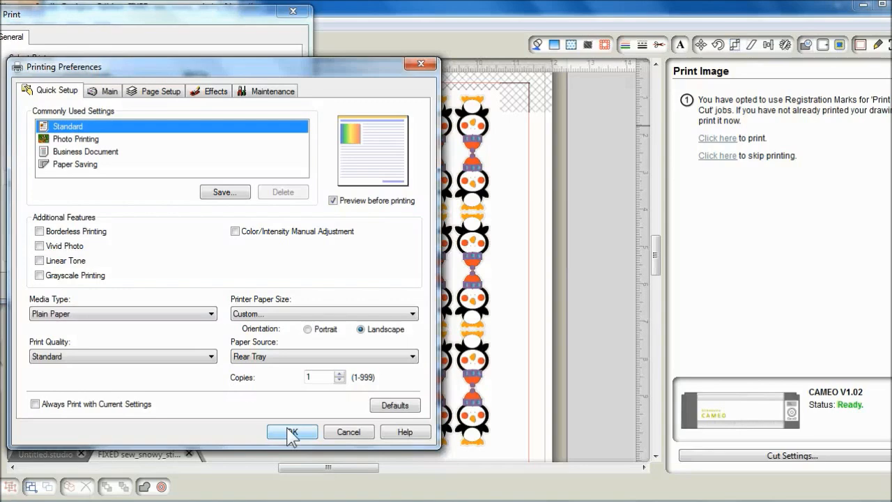
{"action": "left_click", "coordinate": [291, 431]}
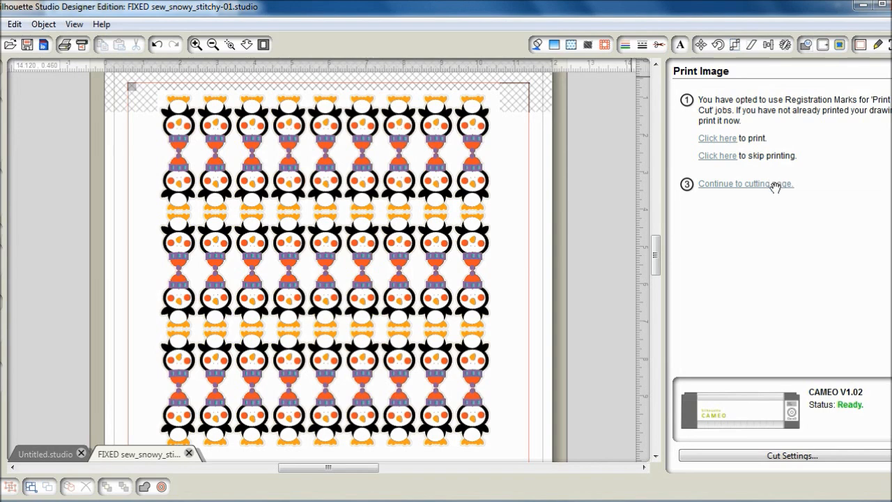
- Continue to the cutting page and confirm the mat is loaded in the Cameo
{"action": "left_click", "coordinate": [745, 184]}
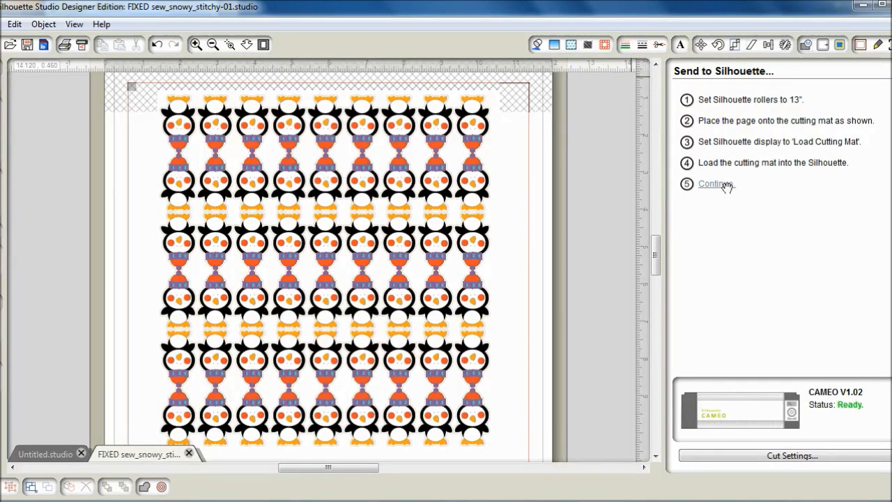
{"action": "left_click", "coordinate": [711, 184]}
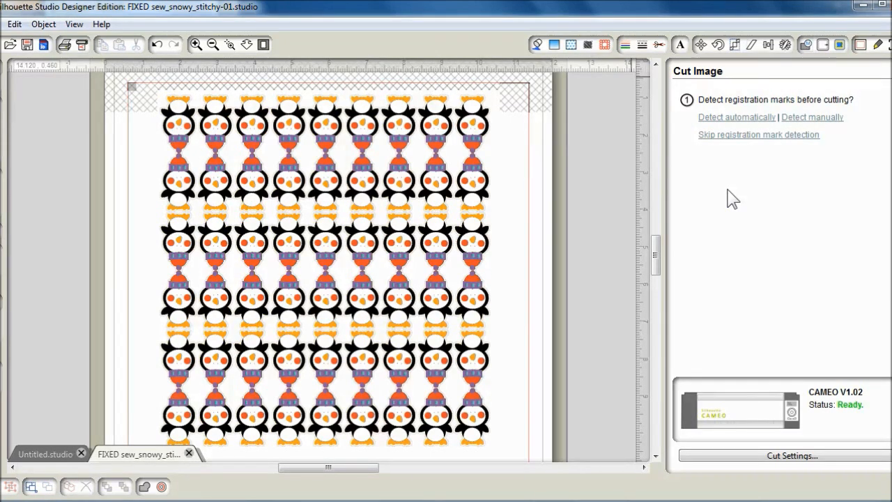
{"action": "mouse_move", "coordinate": [769, 132]}
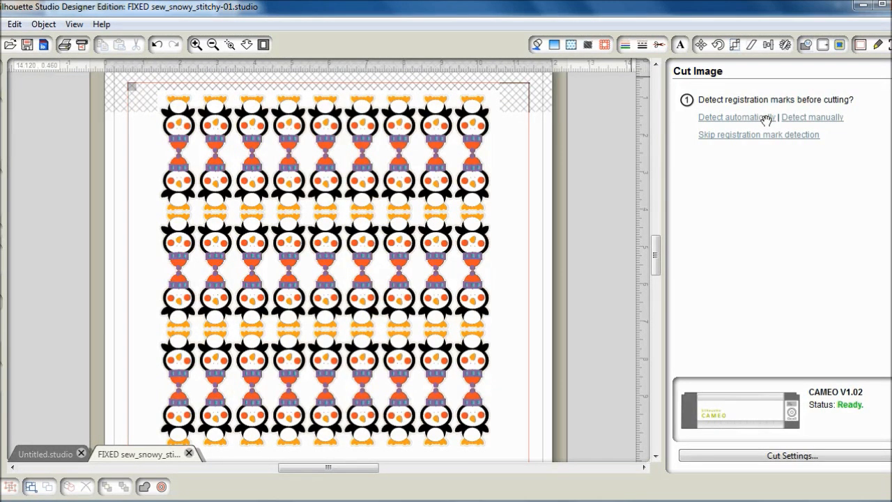
- Detect the registration marks automatically, then cut the page with cardstock settings
{"action": "left_click", "coordinate": [732, 117]}
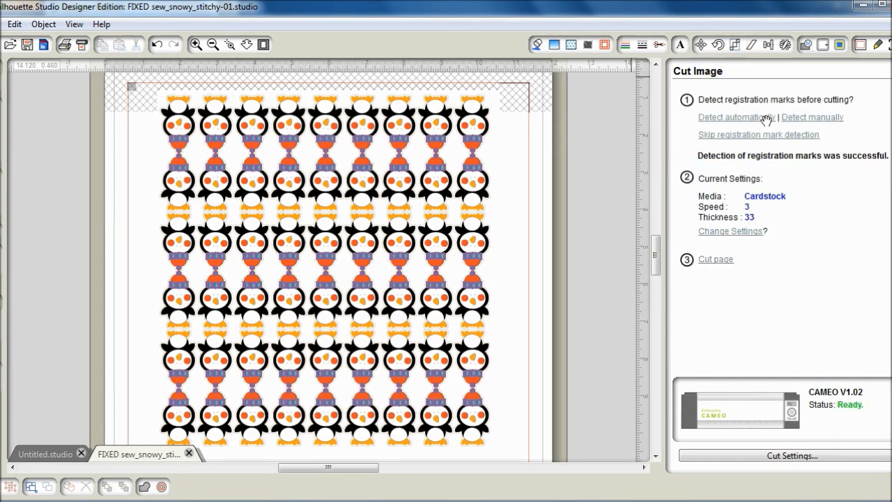
{"action": "mouse_move", "coordinate": [725, 204]}
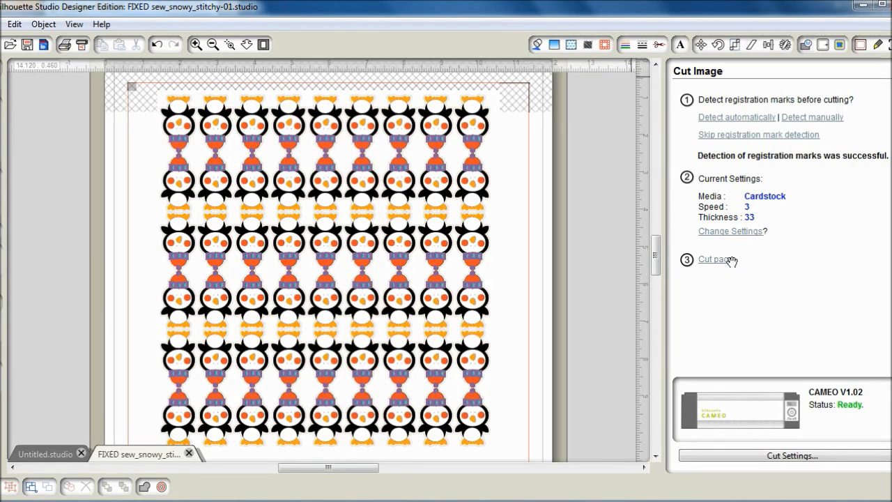
{"action": "left_click", "coordinate": [711, 259]}
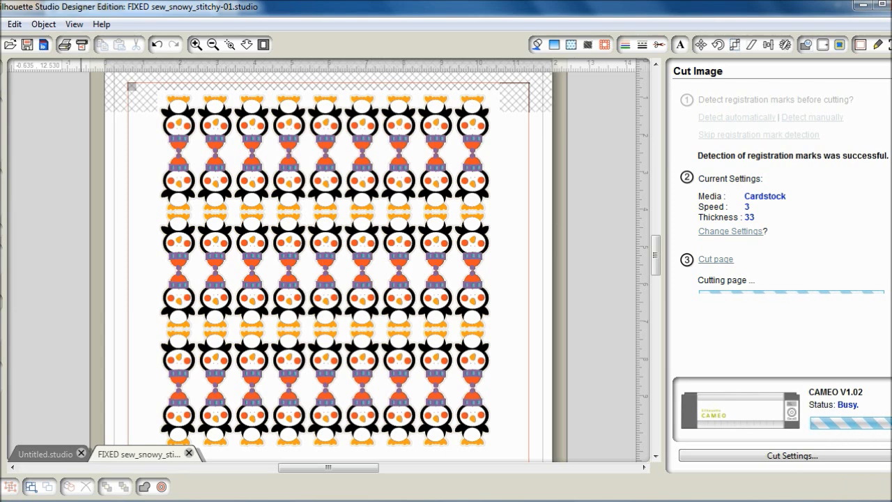
{"action": "mouse_move", "coordinate": [298, 479]}
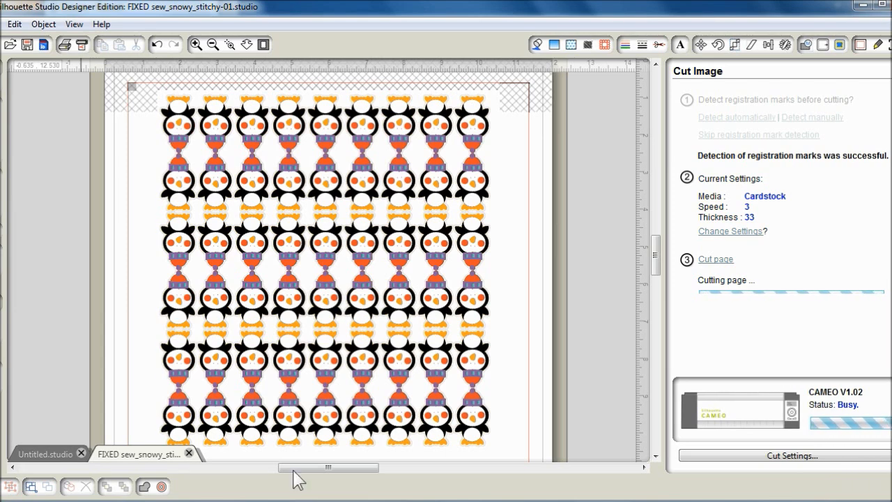